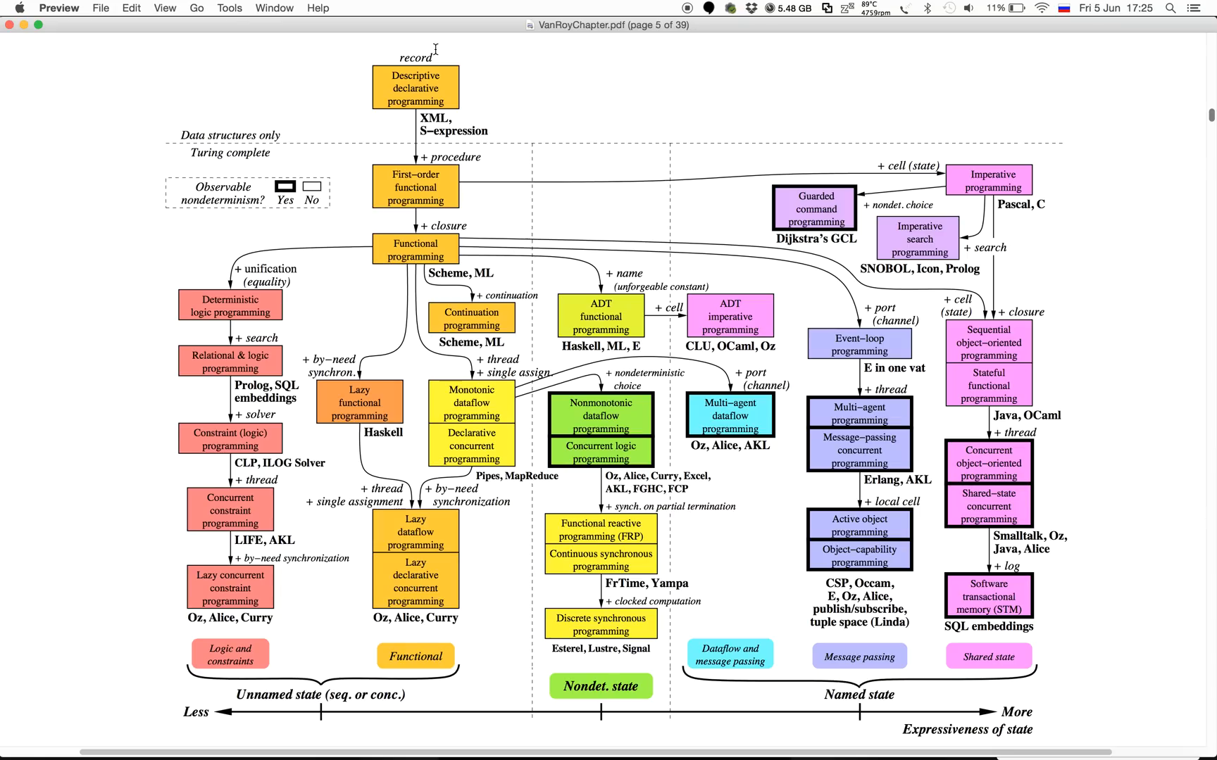
pyautogui.moveTo(243, 61)
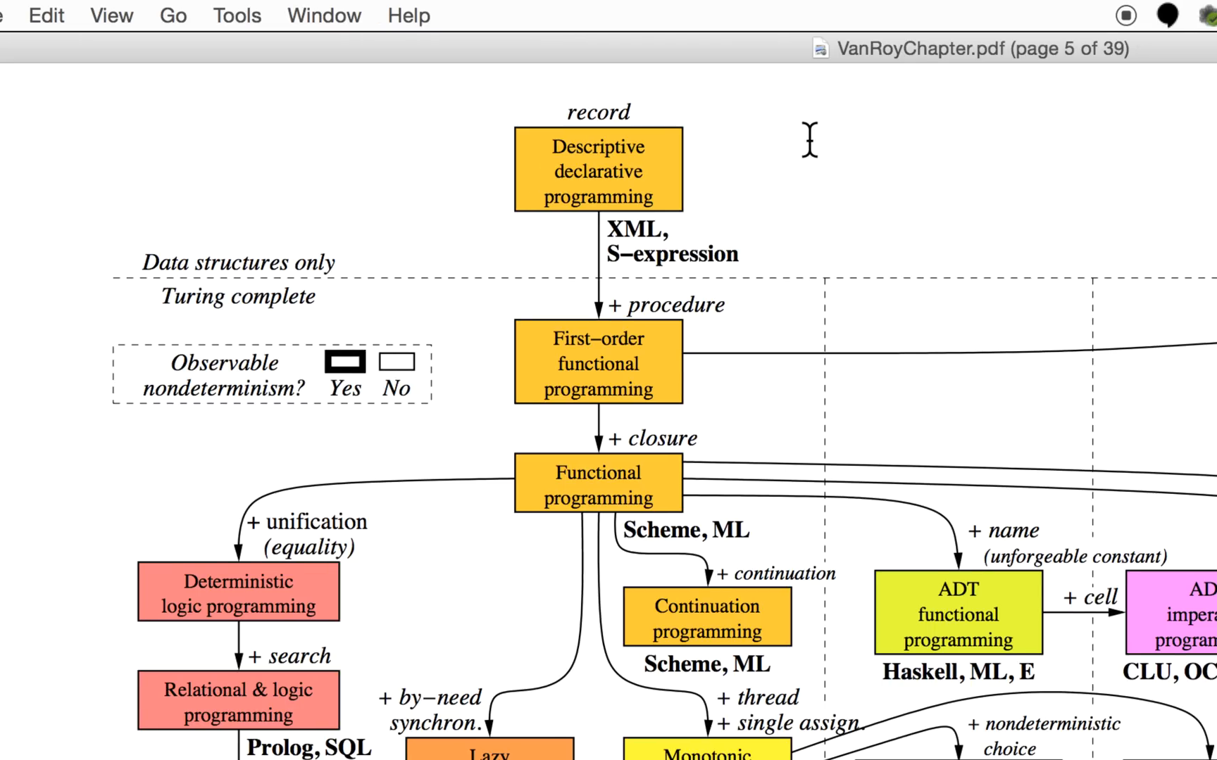
pyautogui.moveTo(752, 194)
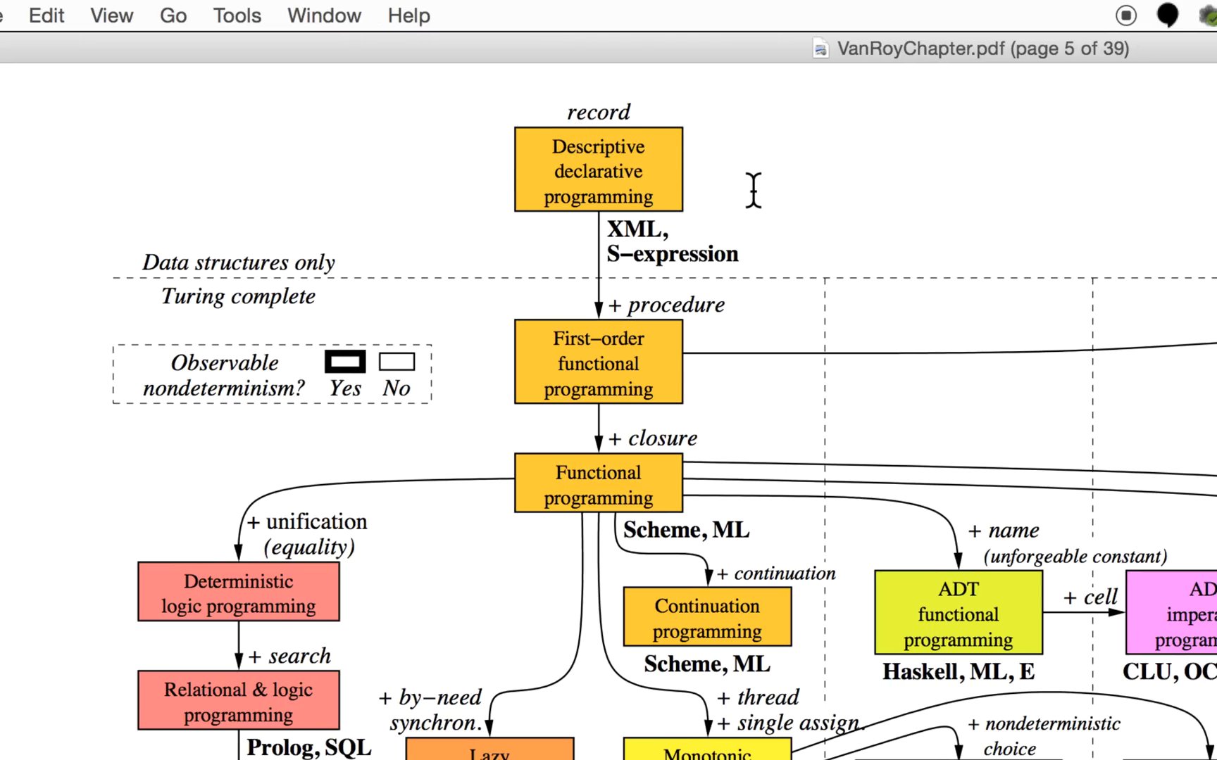
pyautogui.moveTo(689, 190)
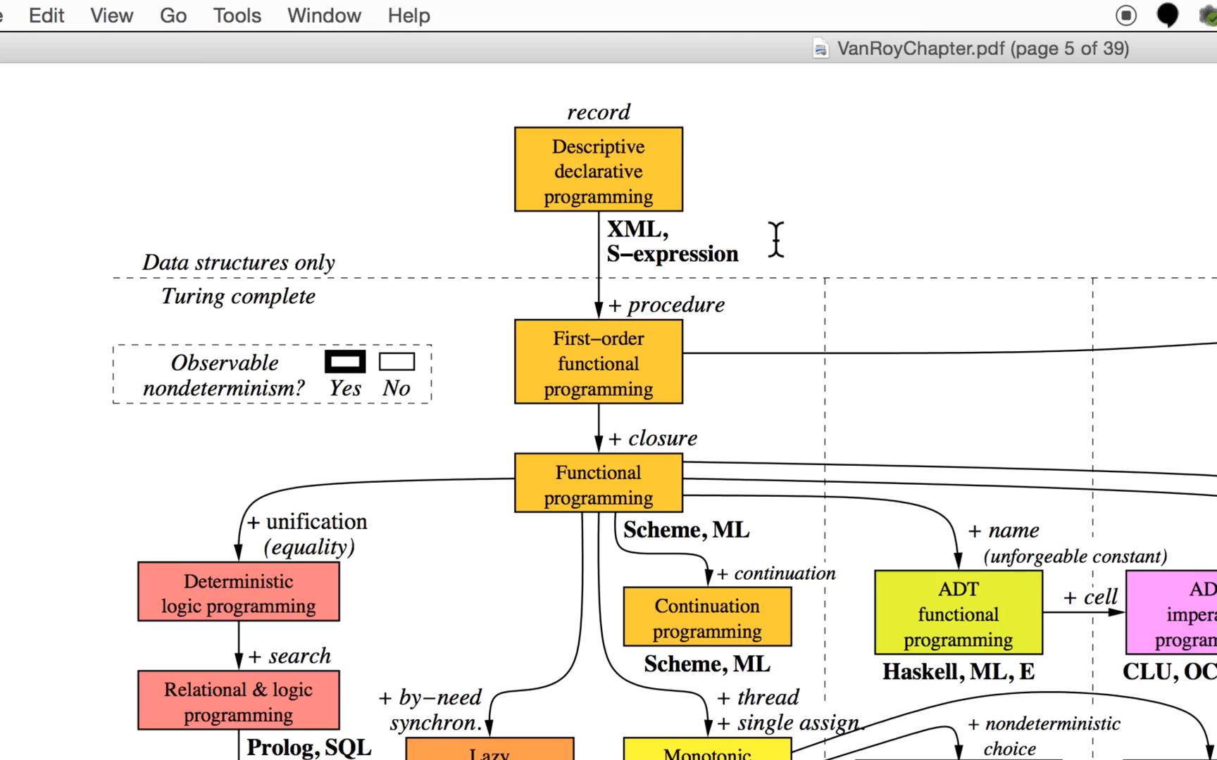
pyautogui.moveTo(769, 238)
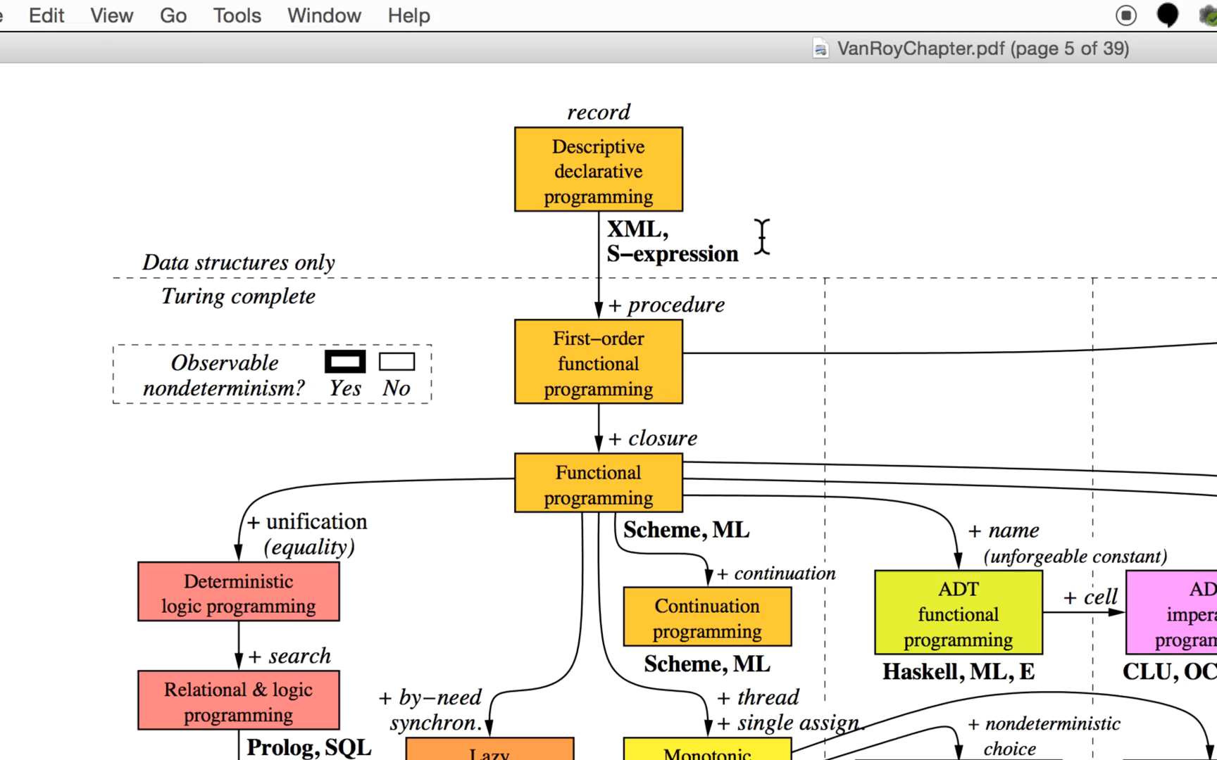
pyautogui.moveTo(637, 229)
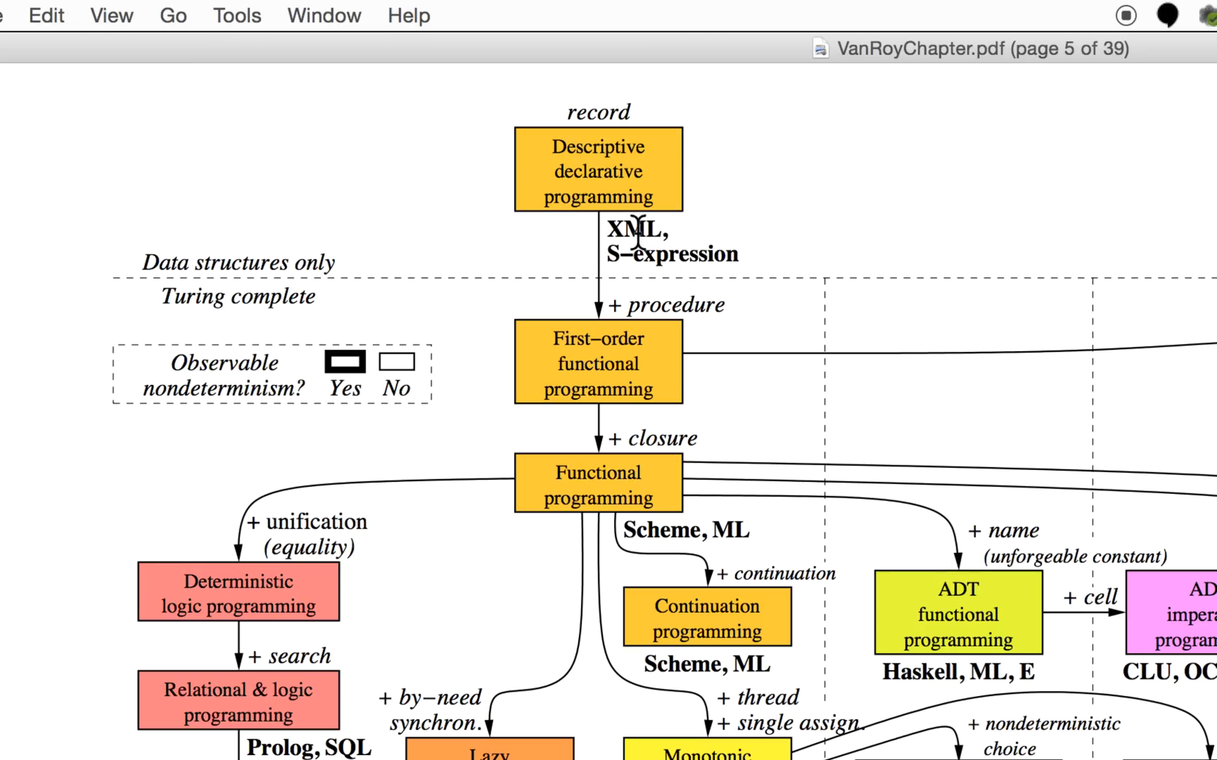
pyautogui.moveTo(695, 233)
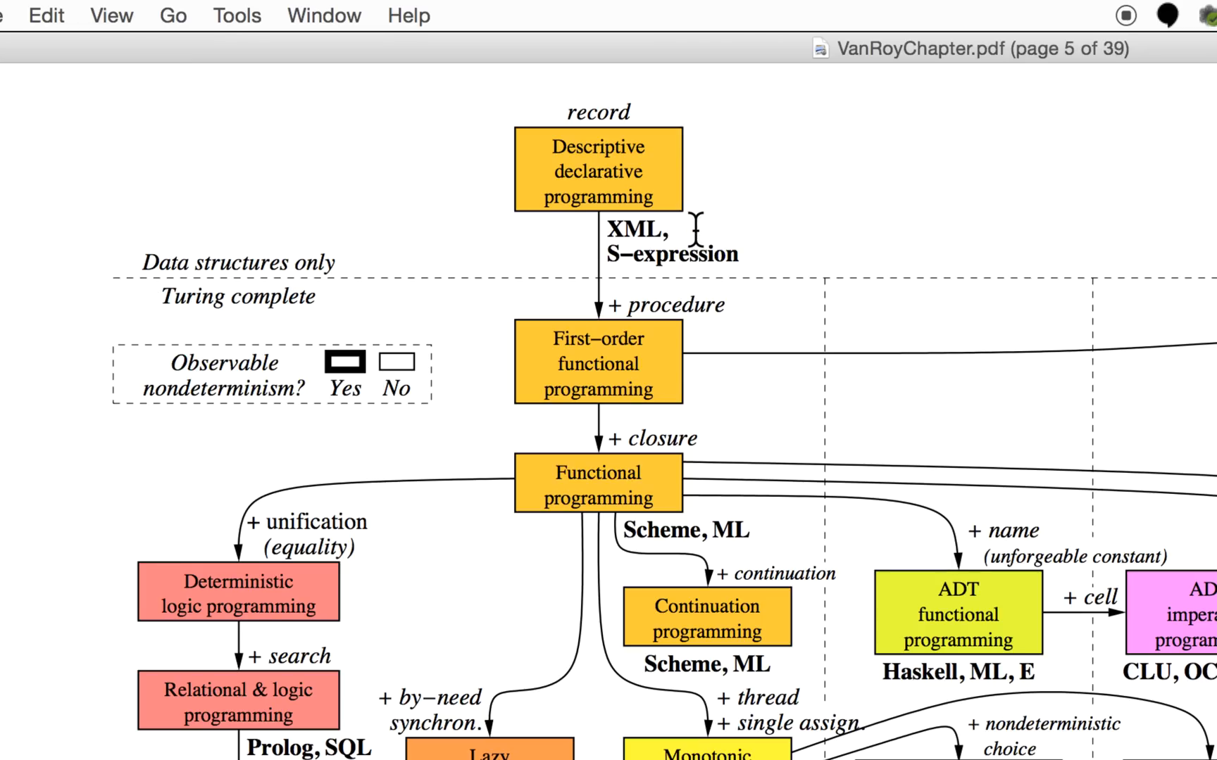
pyautogui.moveTo(813, 245)
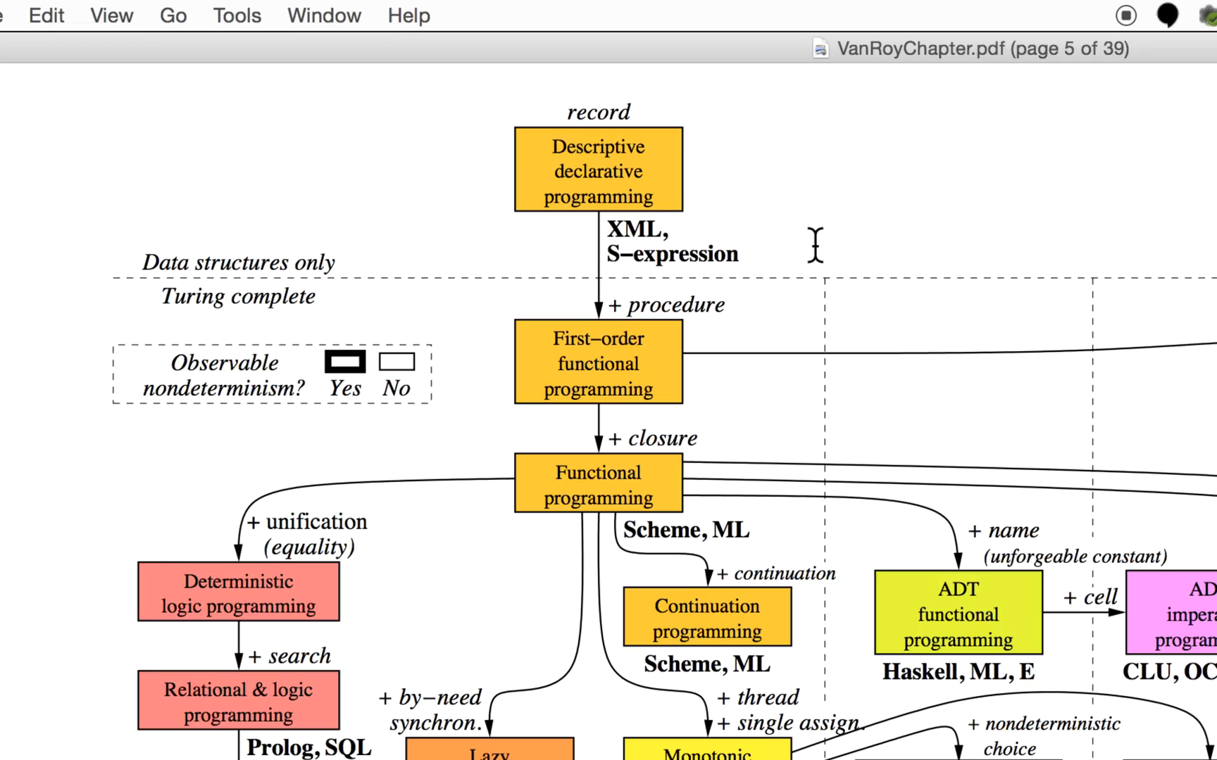
pyautogui.moveTo(718, 195)
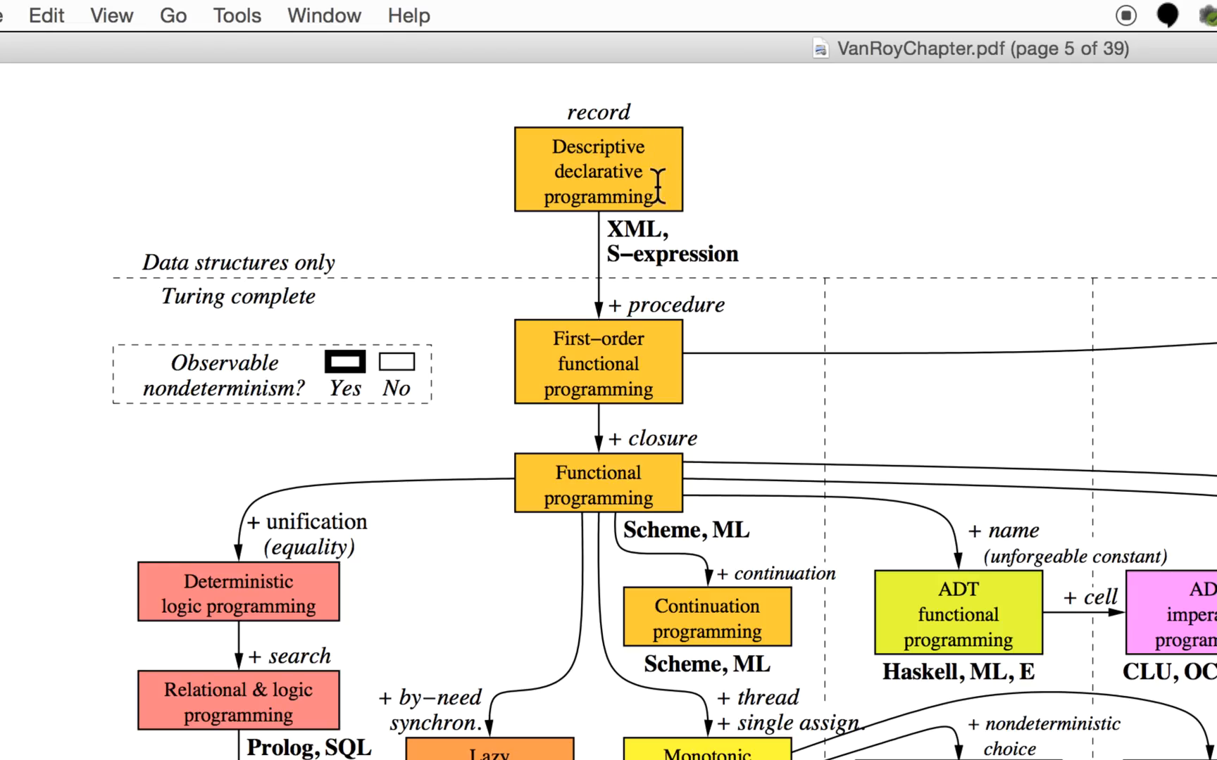
pyautogui.scroll(-3)
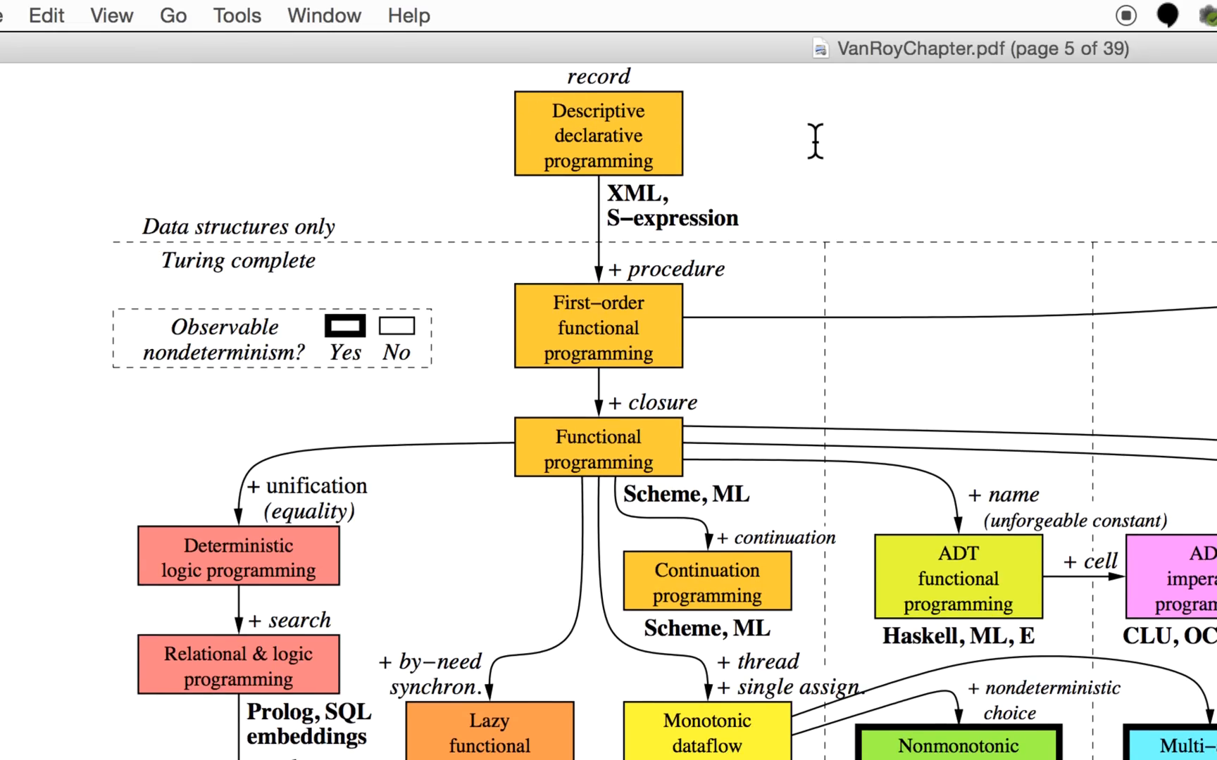
pyautogui.scroll(-3)
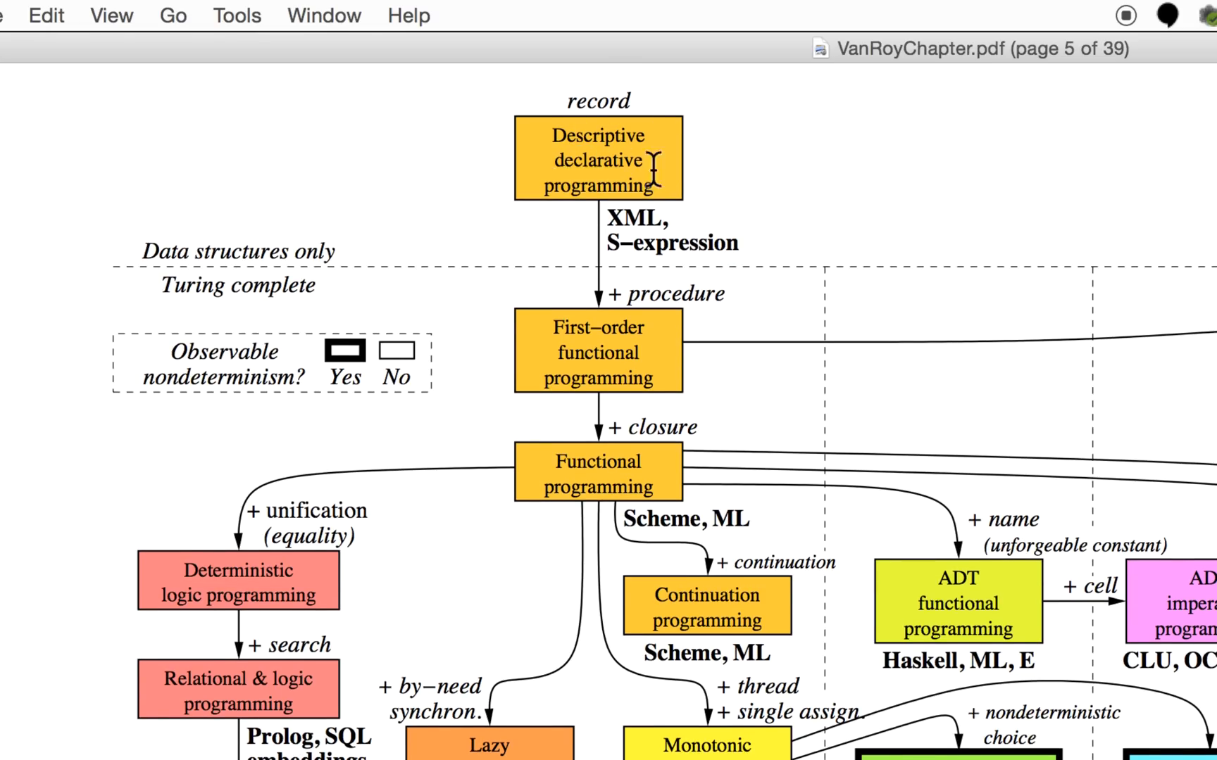
pyautogui.moveTo(637, 174)
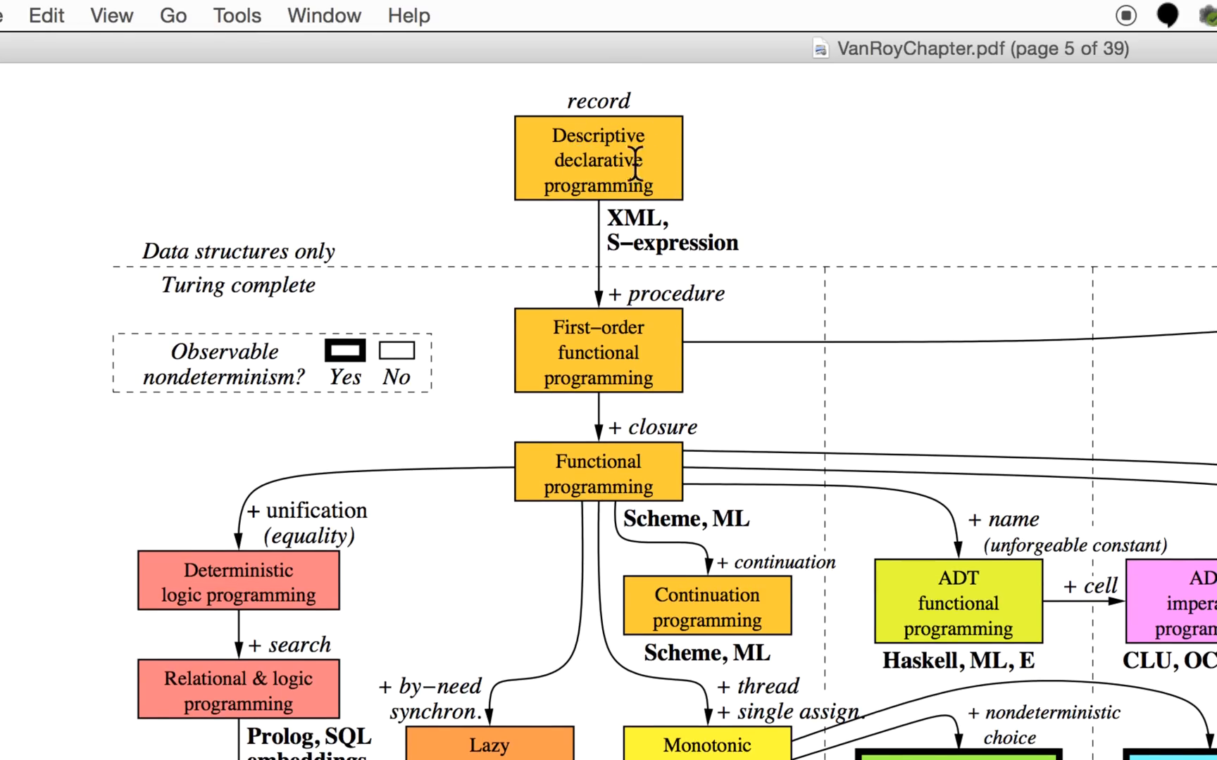
pyautogui.moveTo(873, 180)
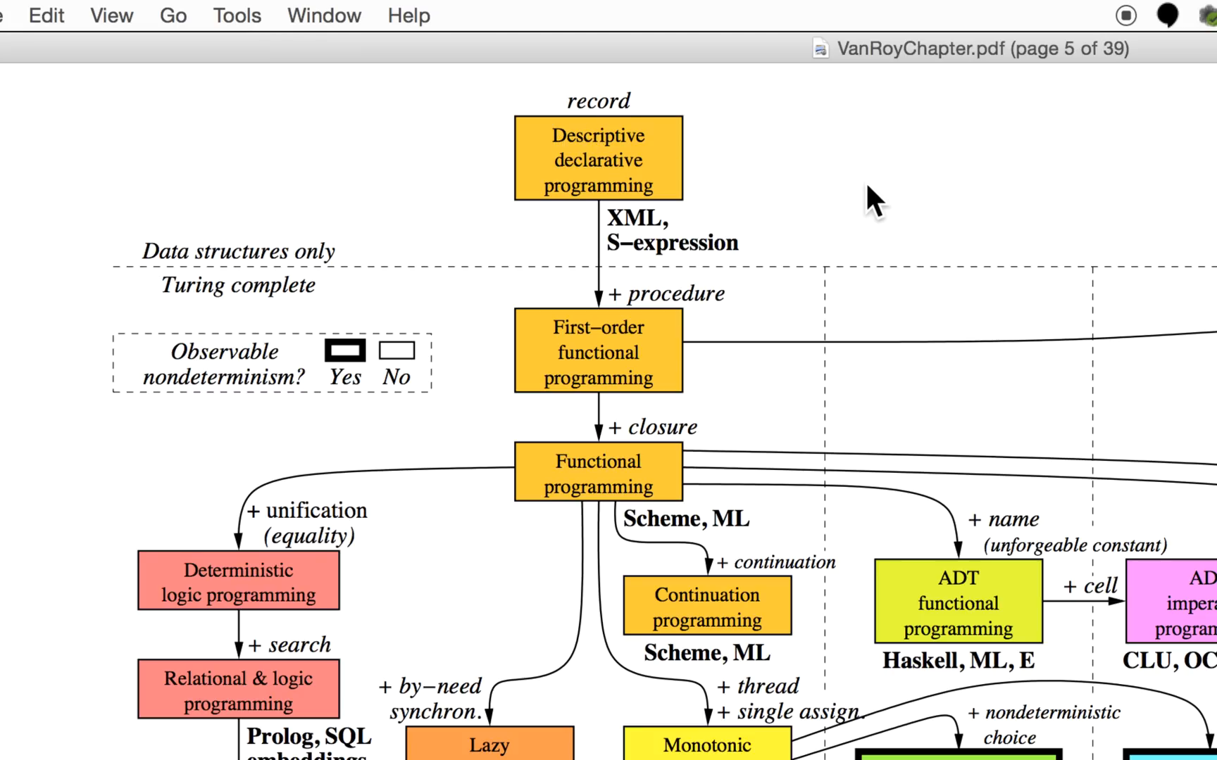
pyautogui.scroll(-3)
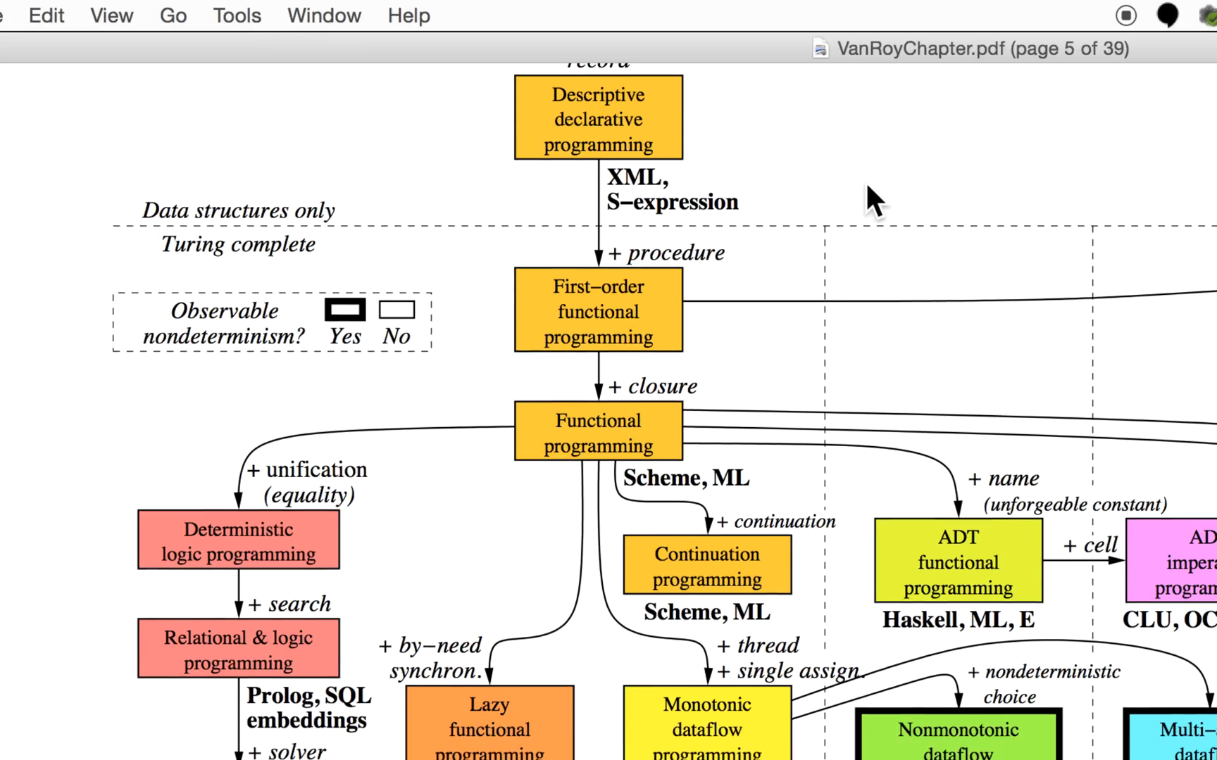
pyautogui.scroll(-3)
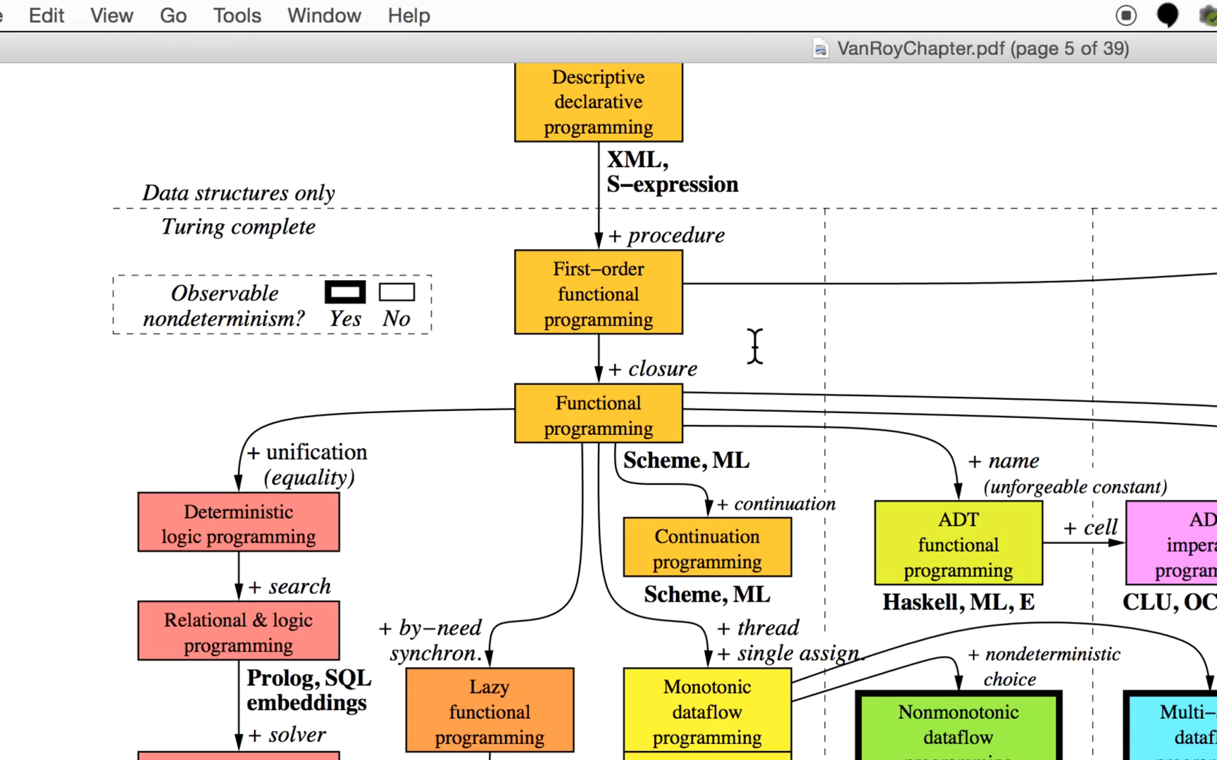
pyautogui.moveTo(672, 365)
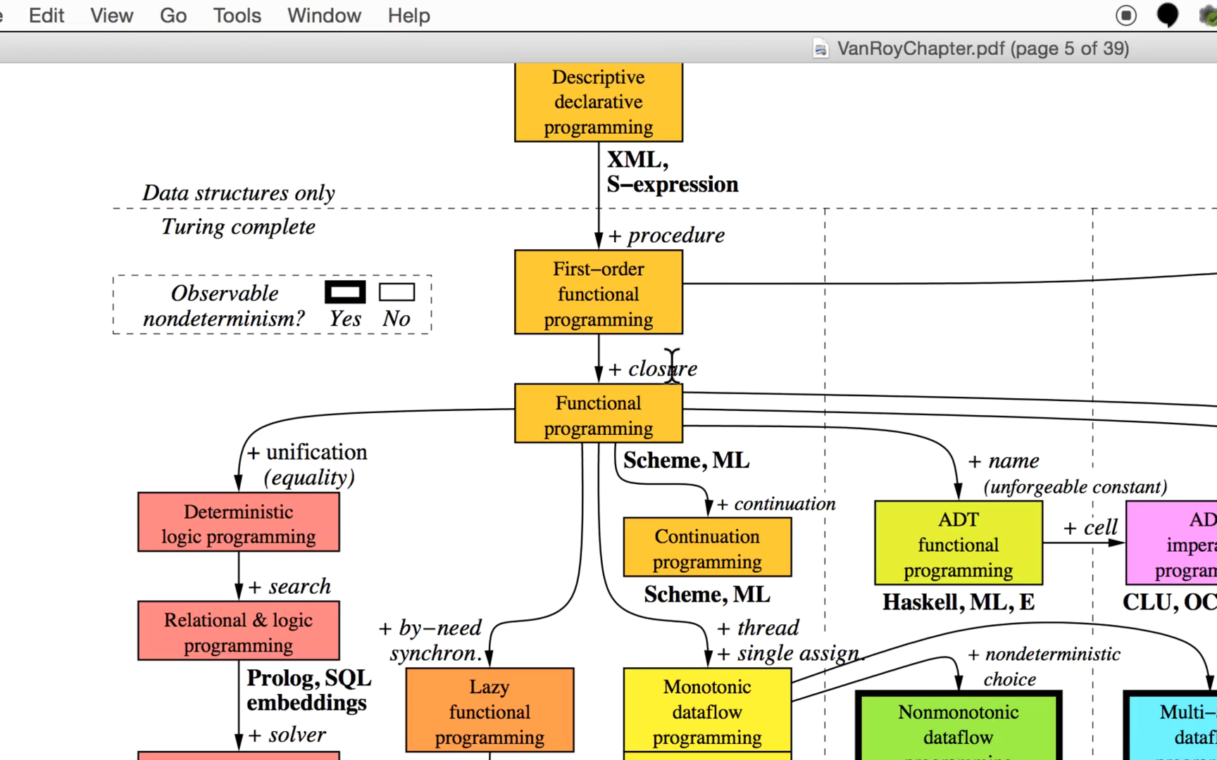
pyautogui.moveTo(397, 280)
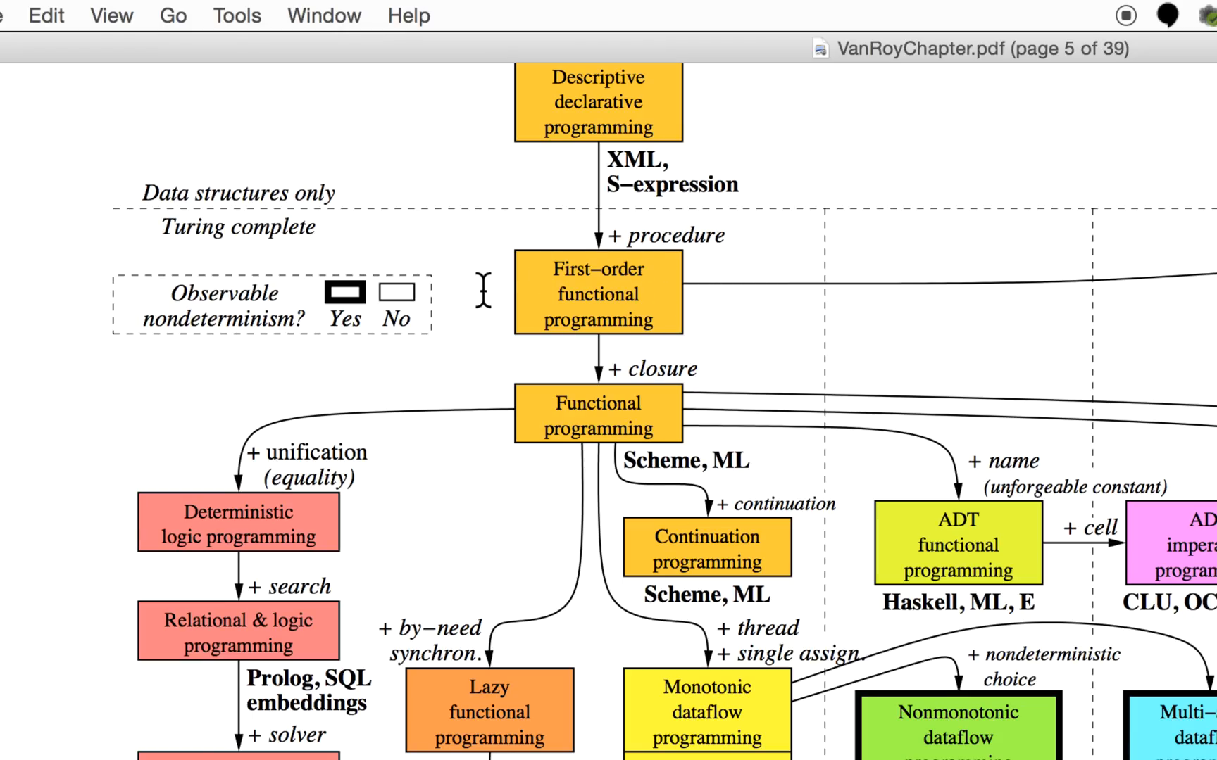
pyautogui.moveTo(542, 326)
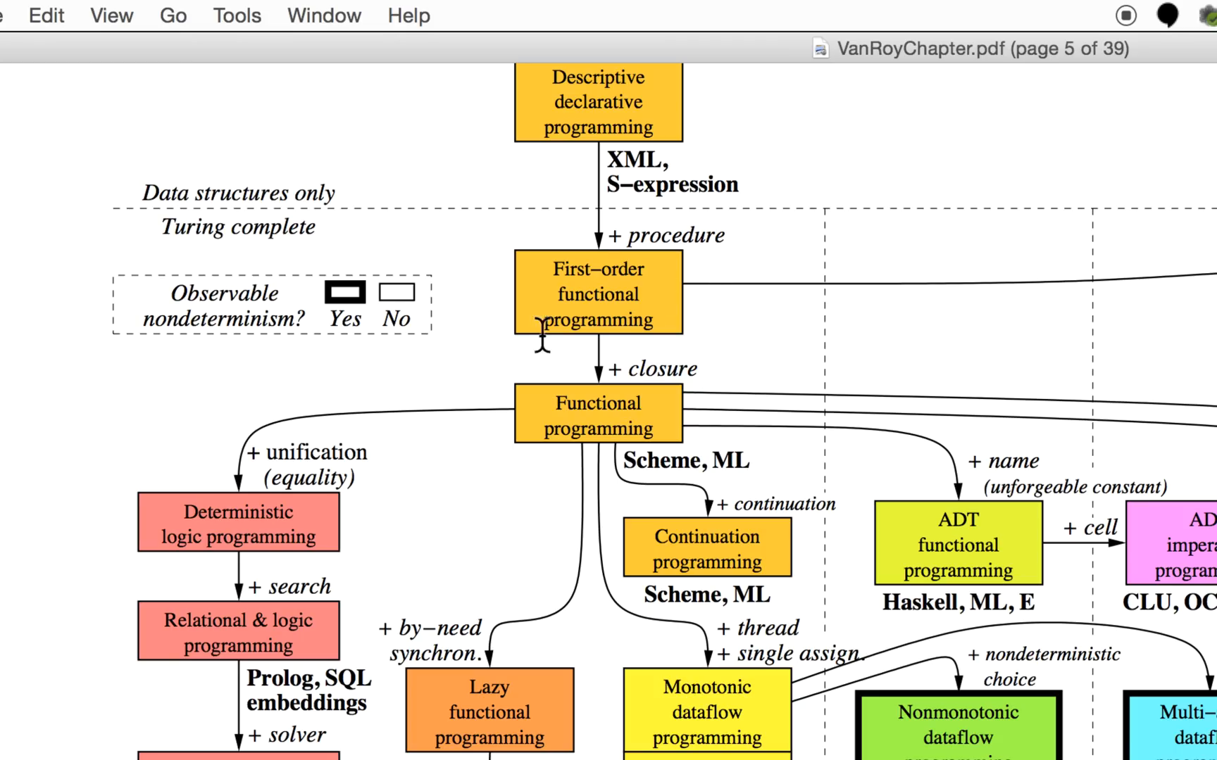
pyautogui.moveTo(543, 274)
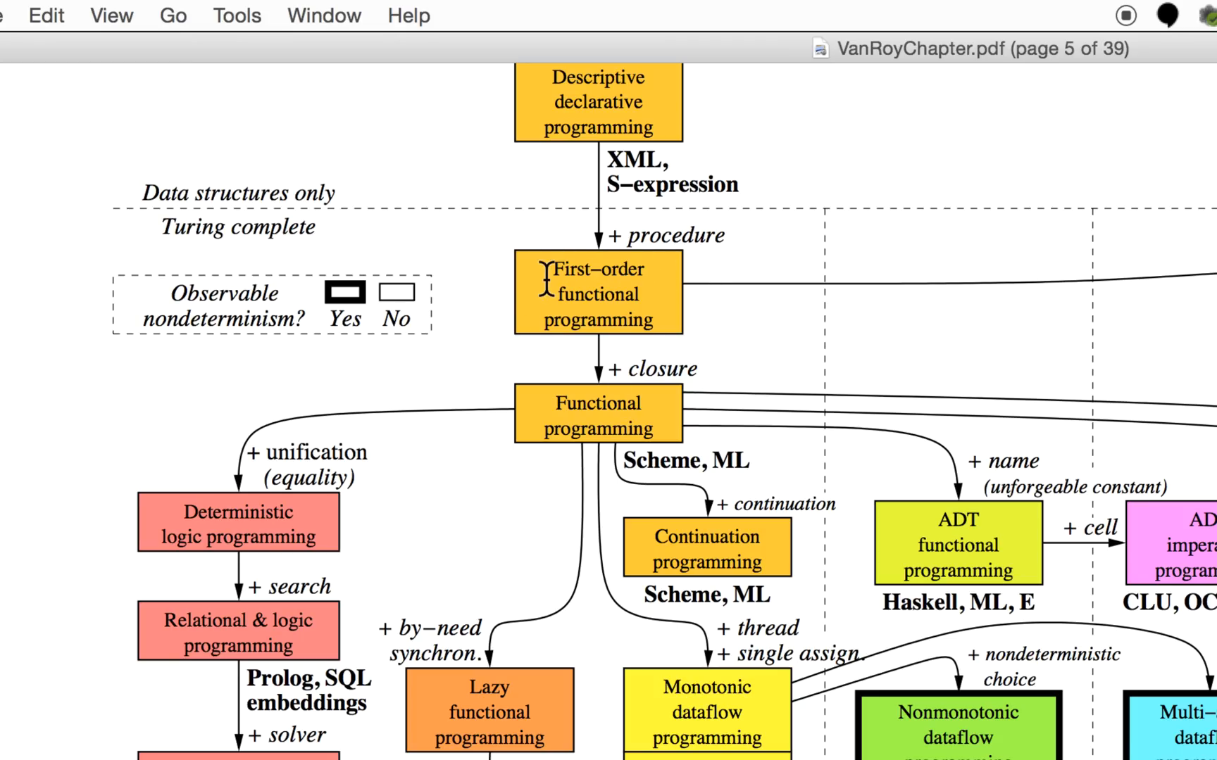
pyautogui.moveTo(473, 298)
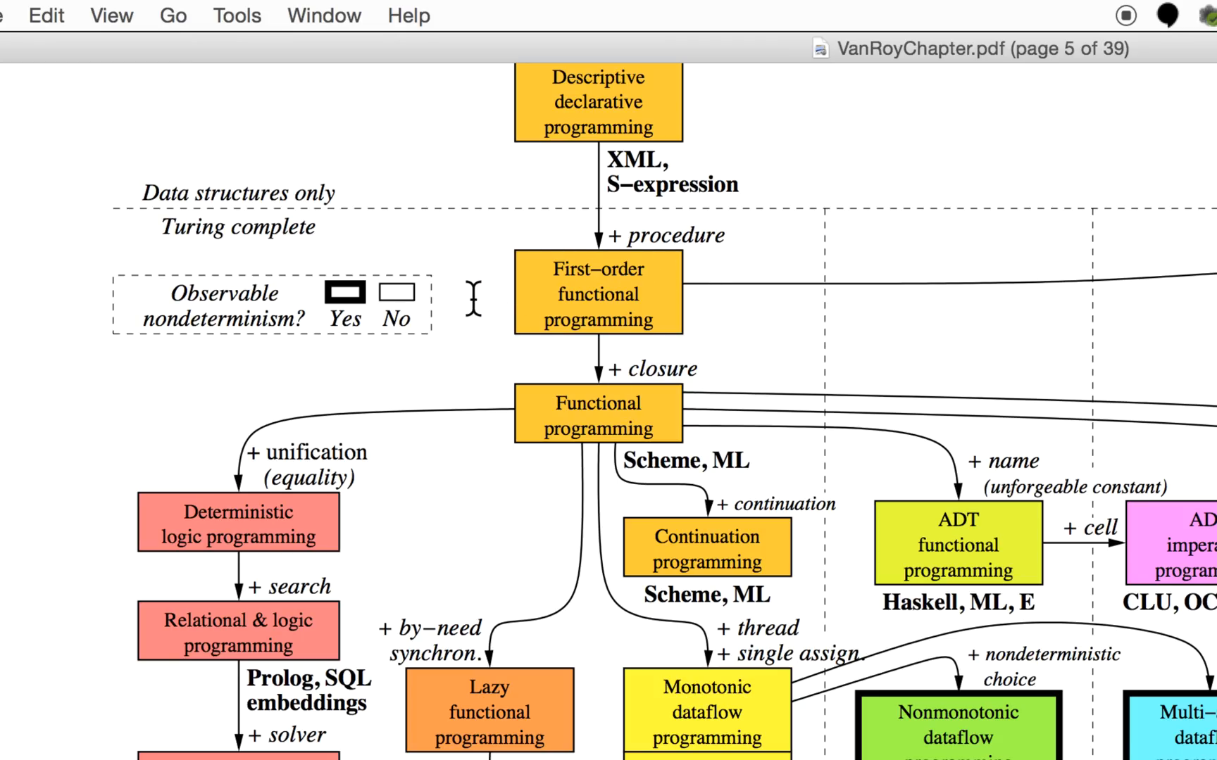
pyautogui.moveTo(745, 364)
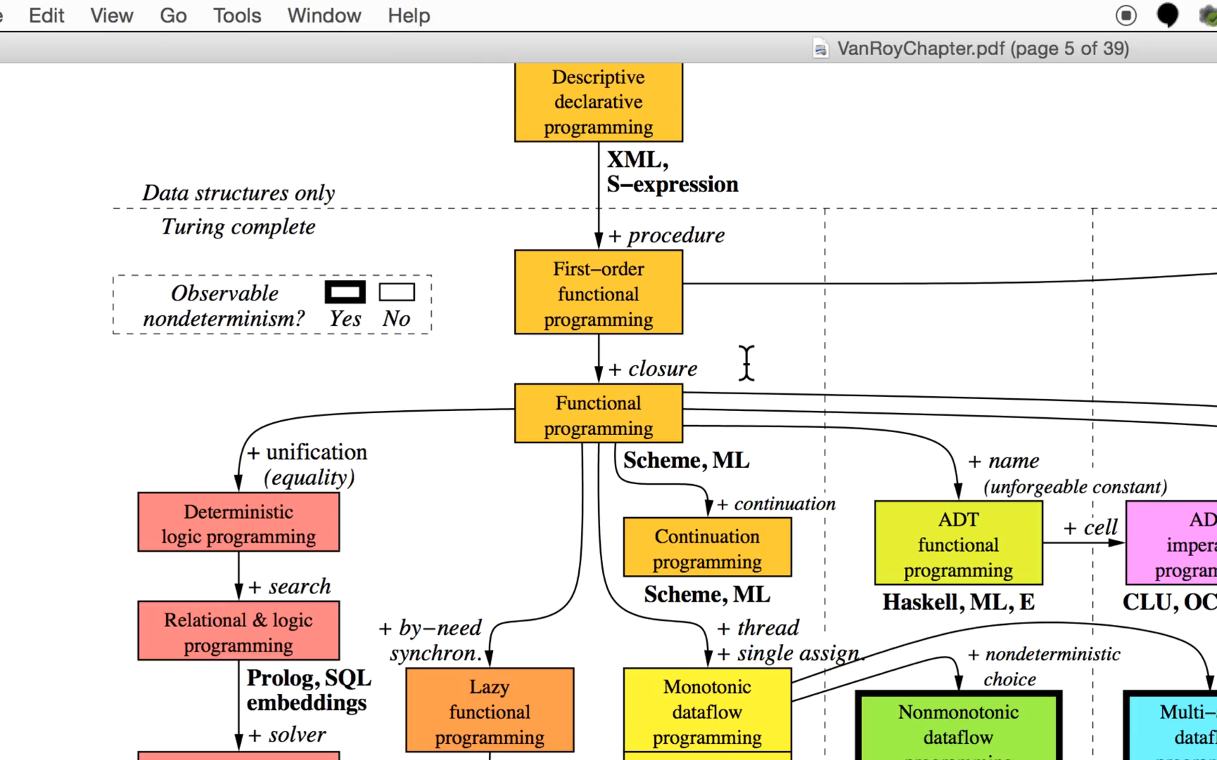
pyautogui.moveTo(511, 423)
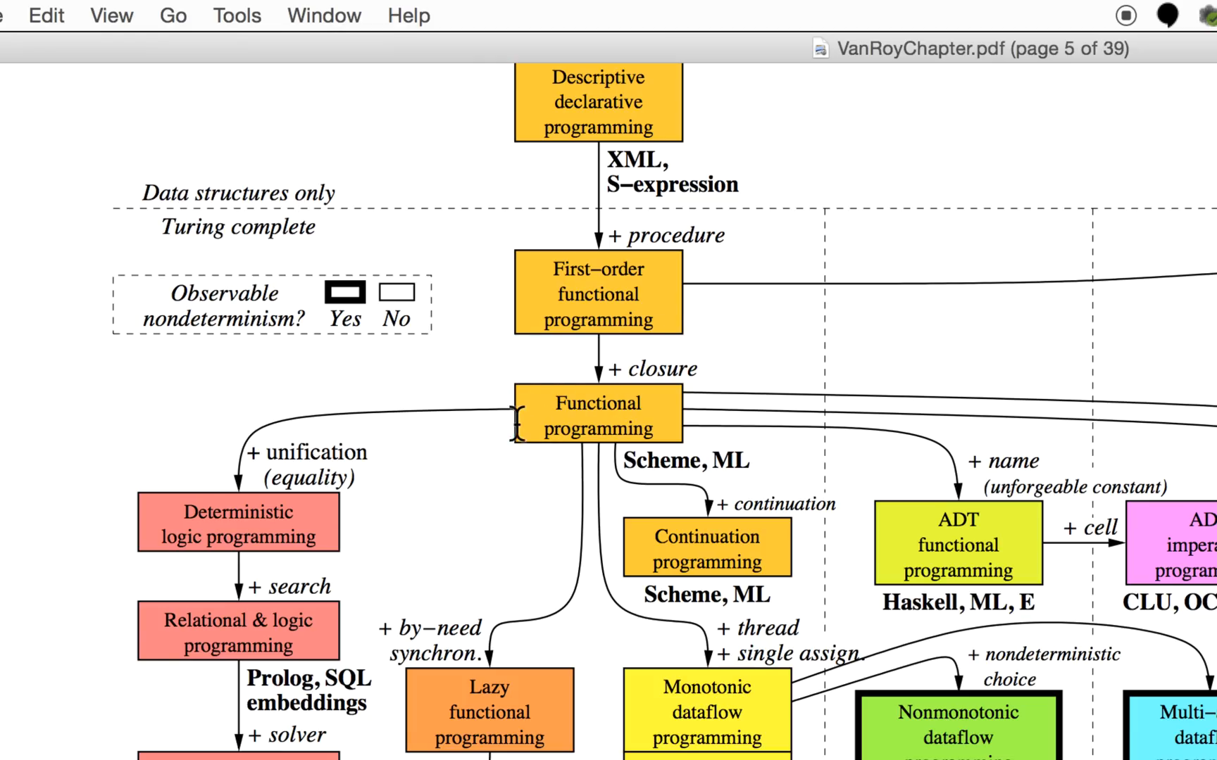
pyautogui.moveTo(472, 420)
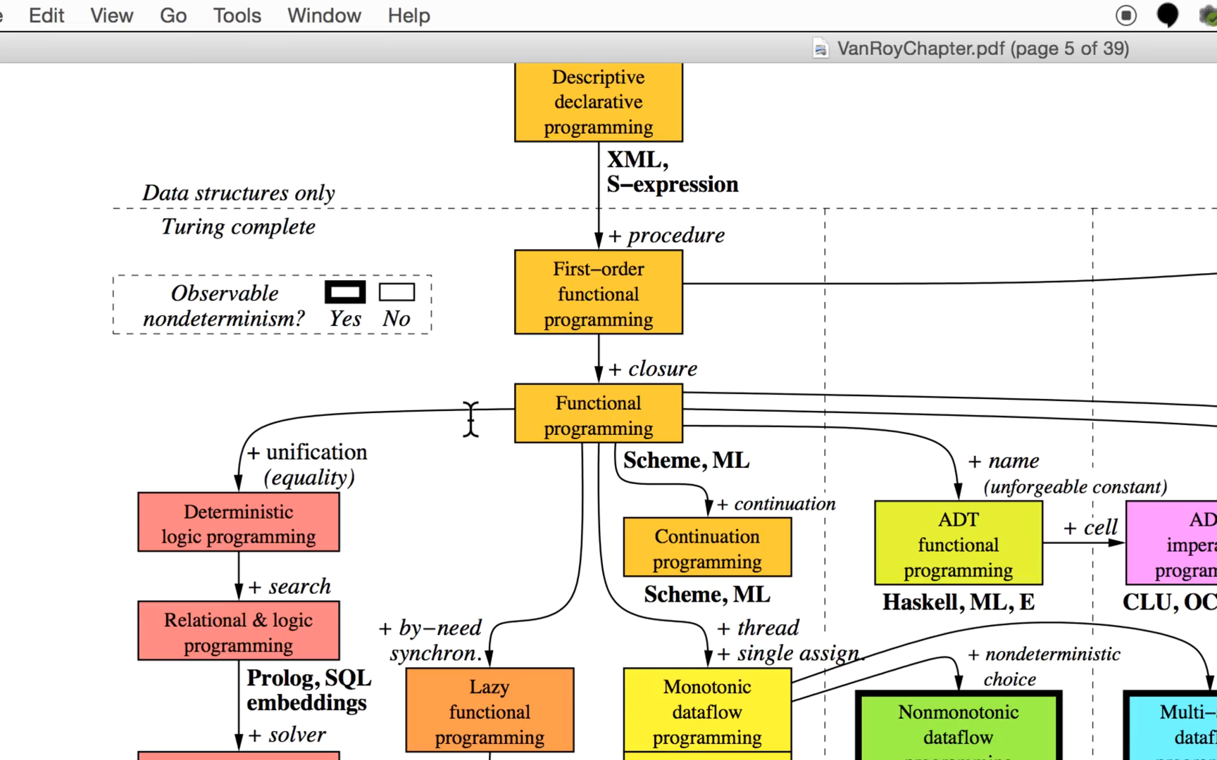
pyautogui.moveTo(546, 371)
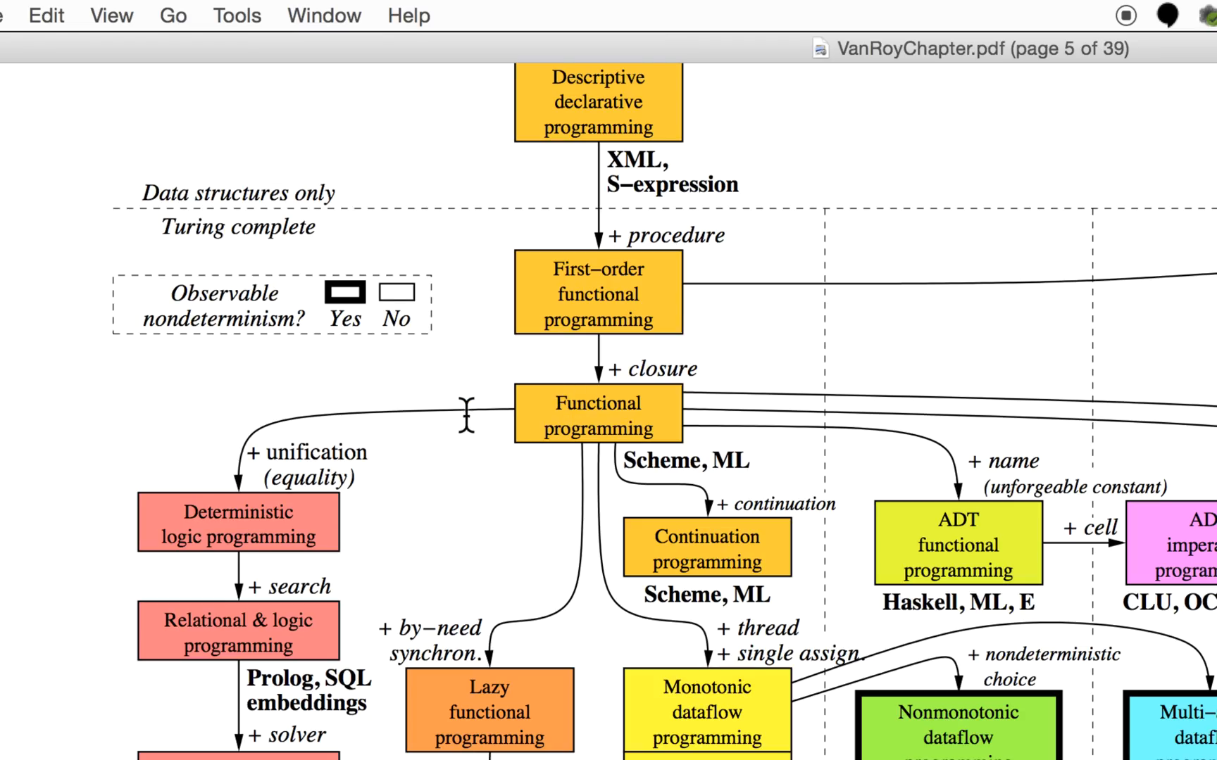
pyautogui.moveTo(467, 408)
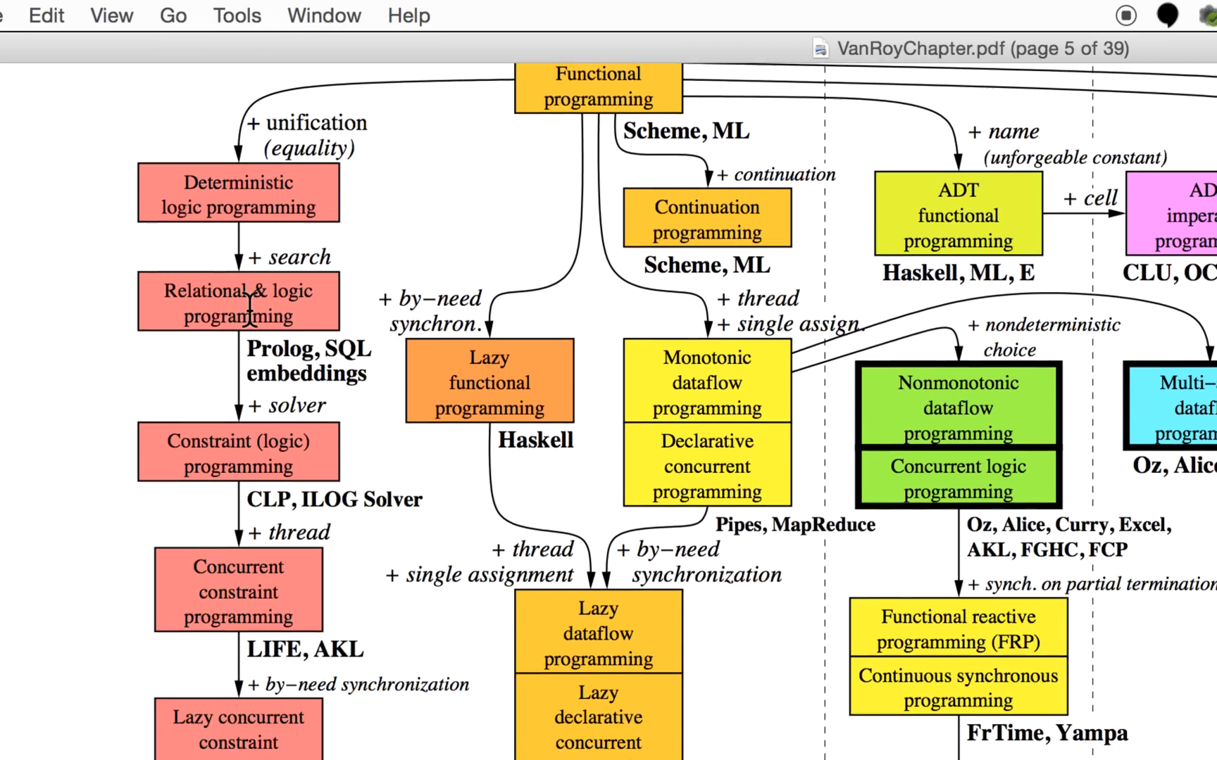
pyautogui.scroll(-3)
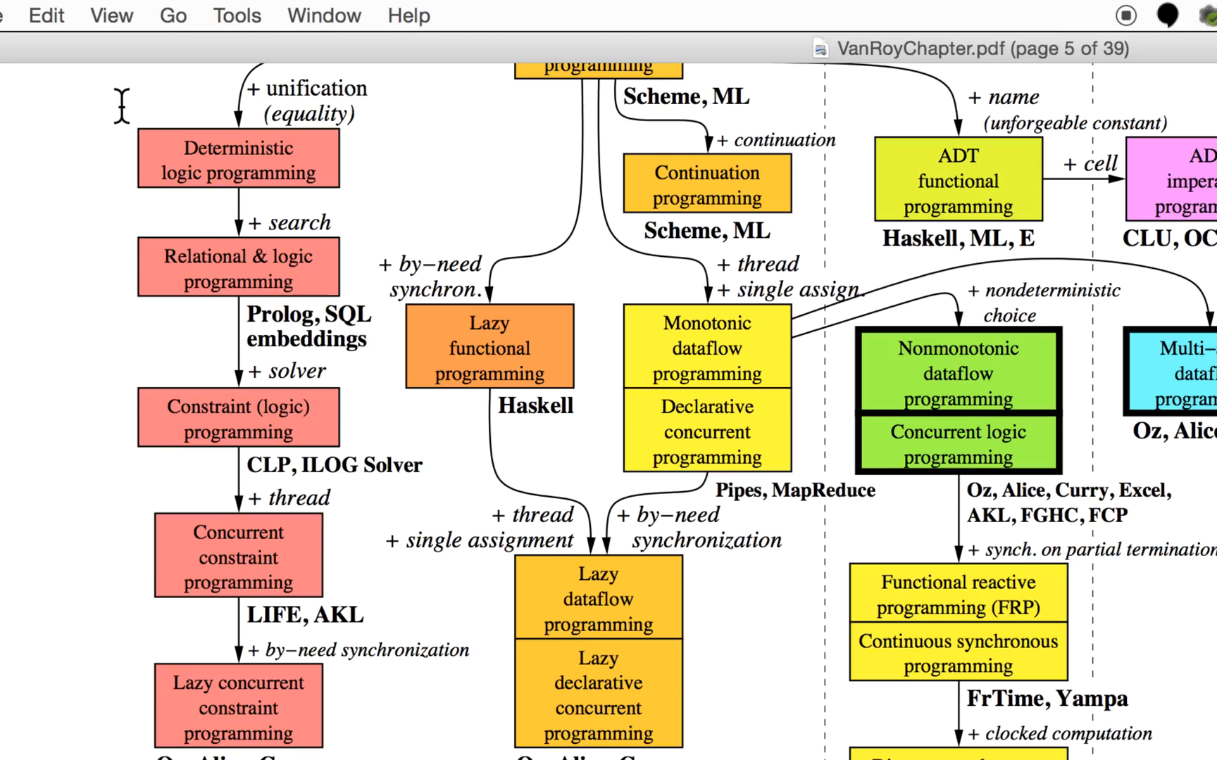
pyautogui.scroll(-3)
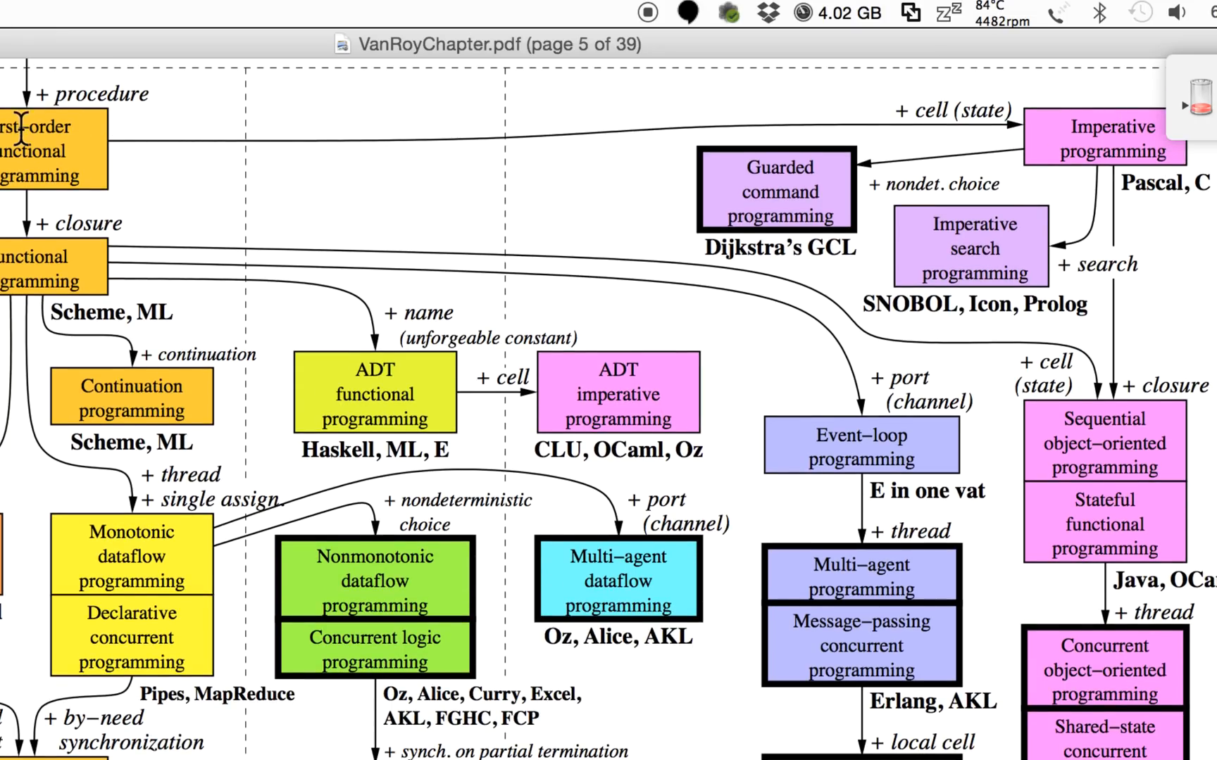
pyautogui.moveTo(487, 173)
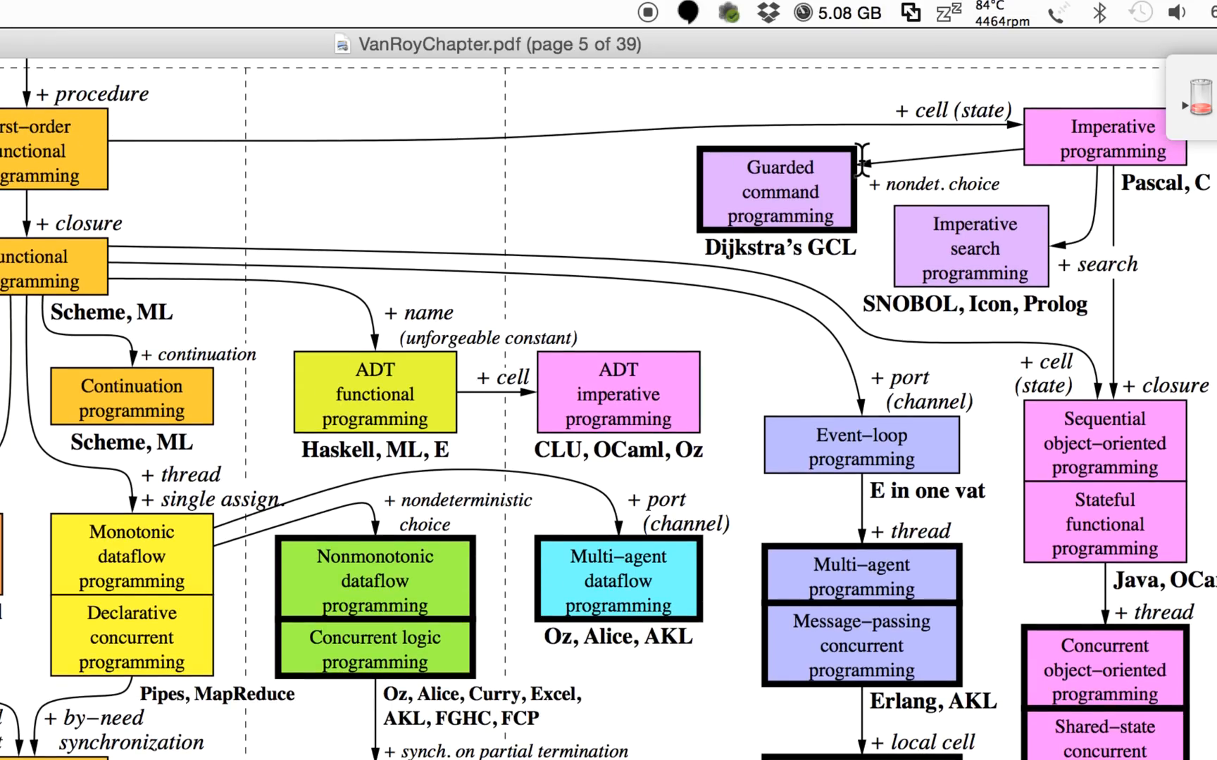
pyautogui.scroll(-3)
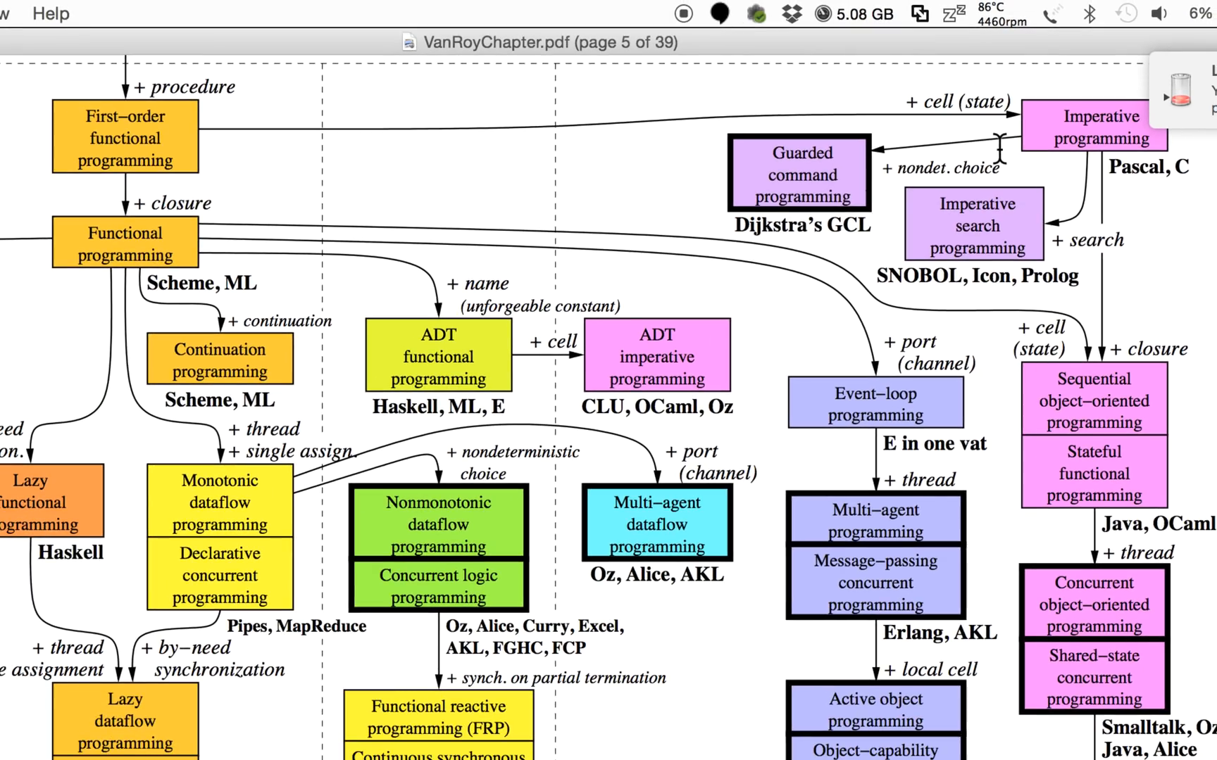
pyautogui.moveTo(1117, 136)
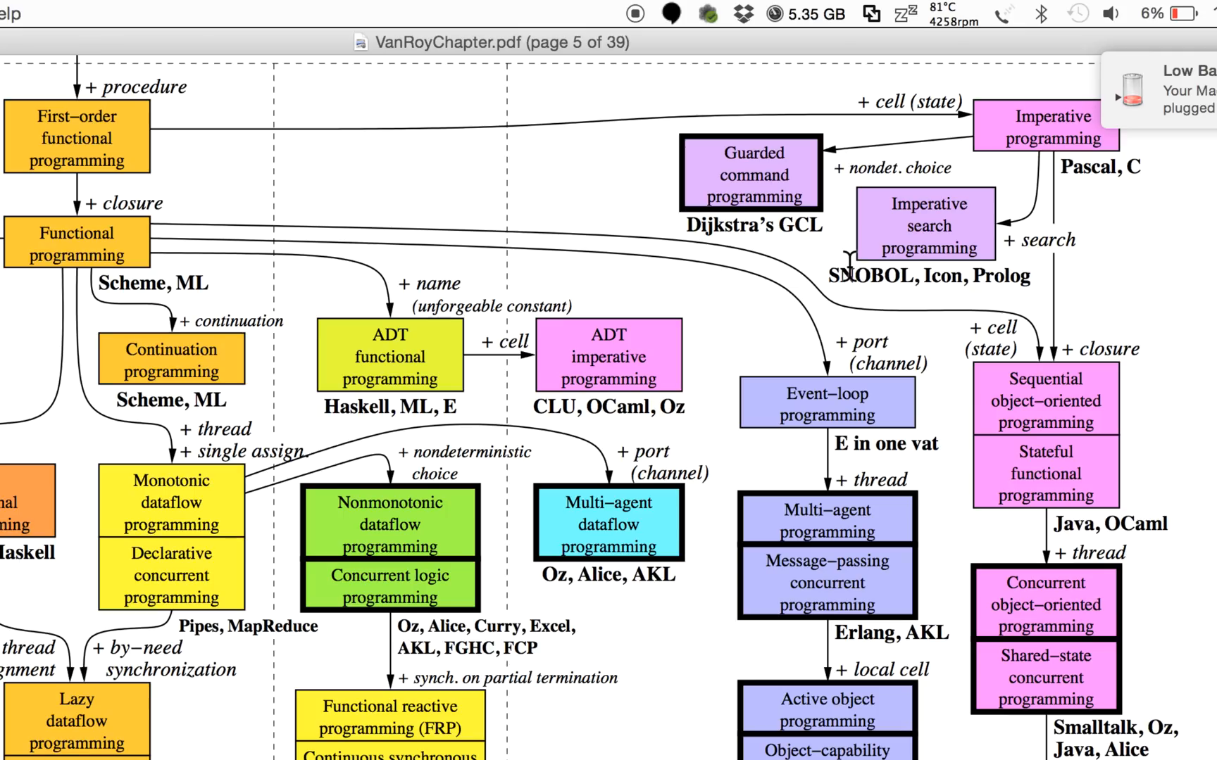
pyautogui.moveTo(845, 280)
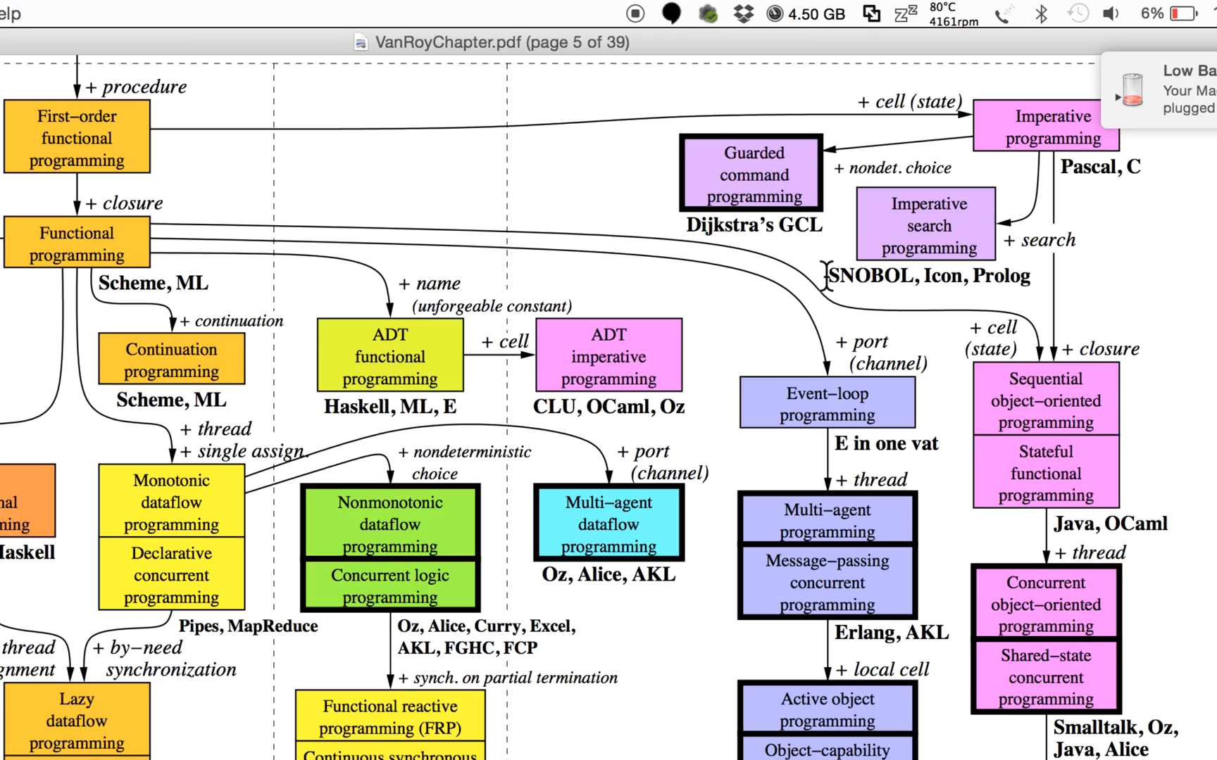
pyautogui.moveTo(887, 229)
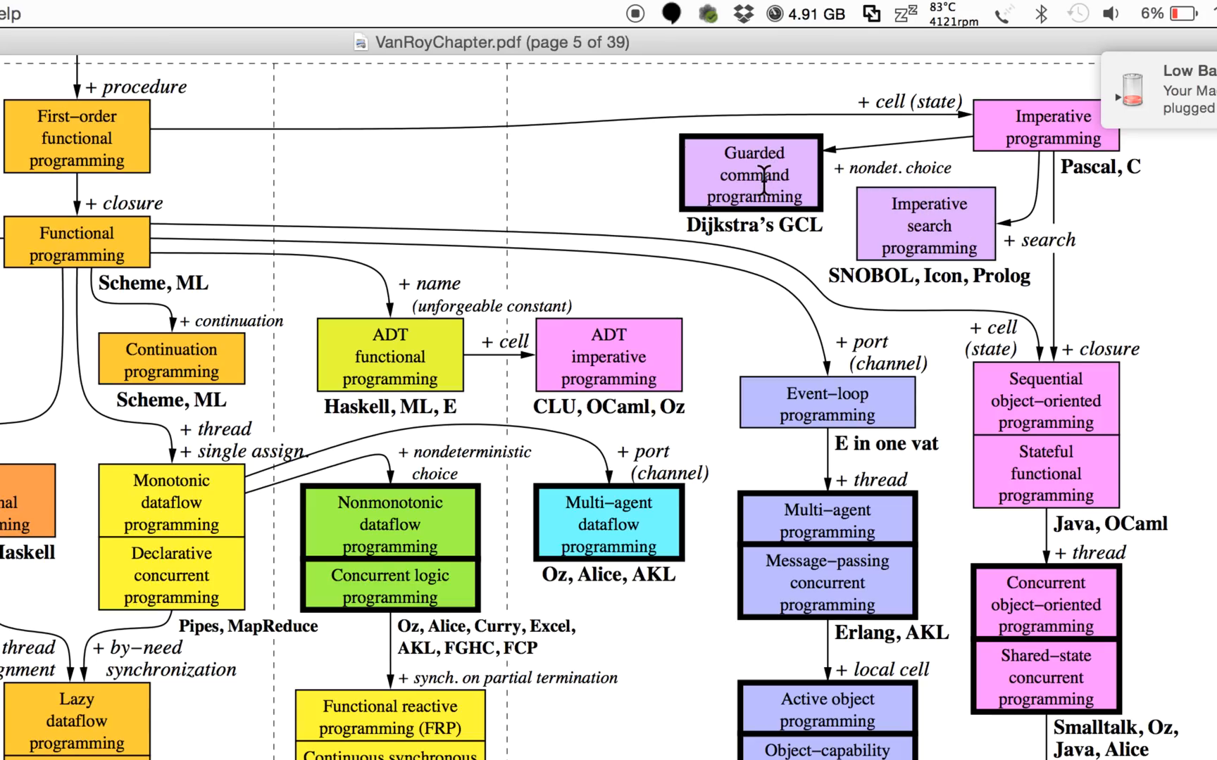
pyautogui.moveTo(801, 239)
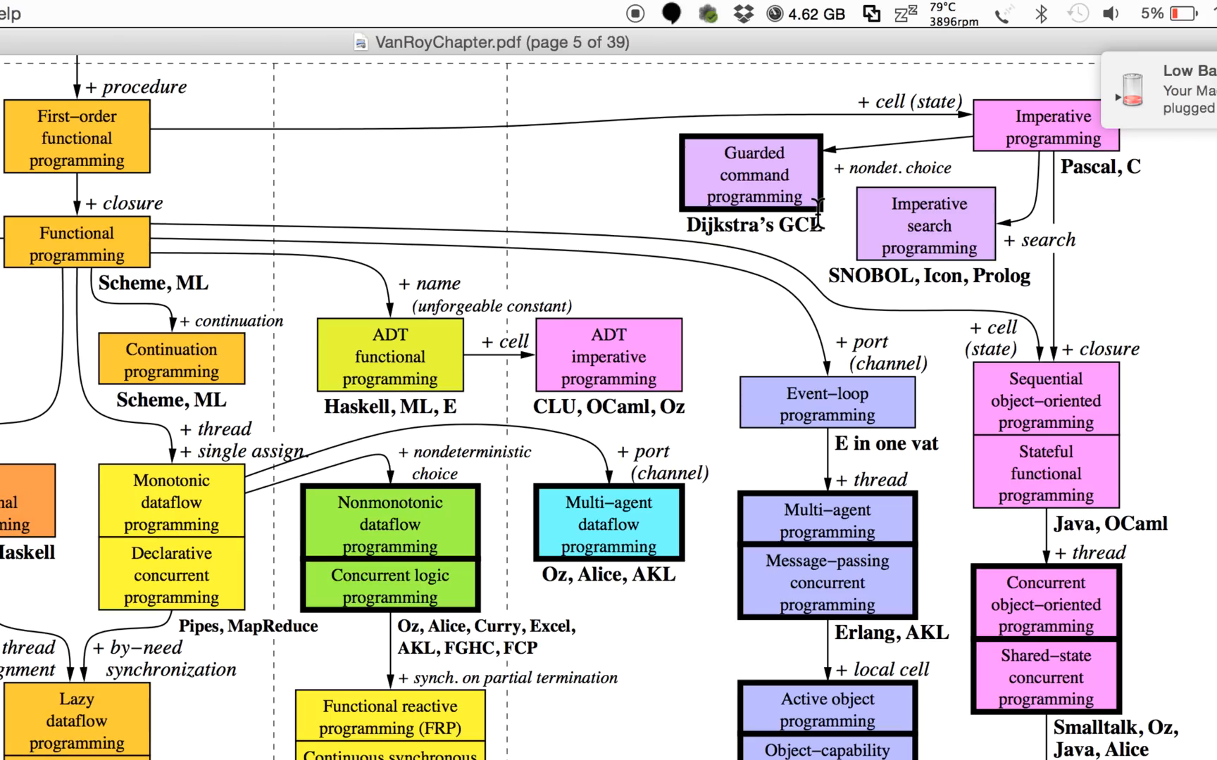
pyautogui.moveTo(616, 175)
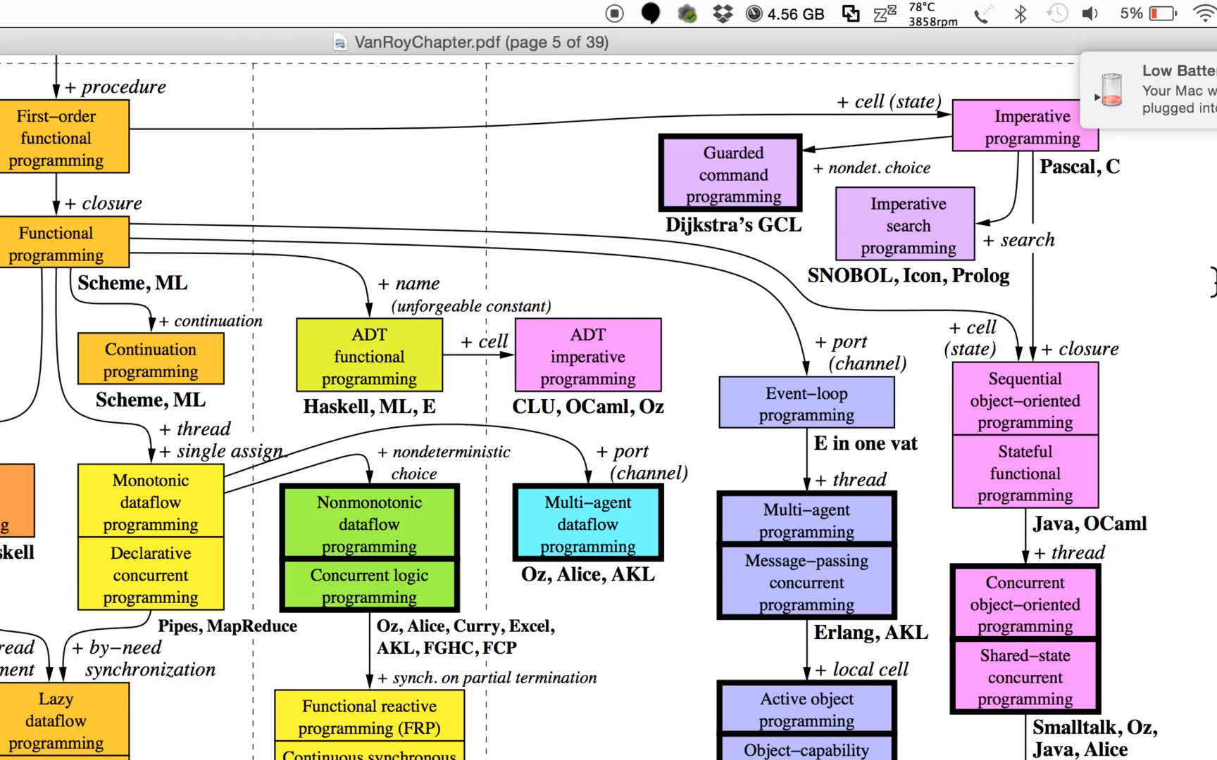
pyautogui.moveTo(1137, 349)
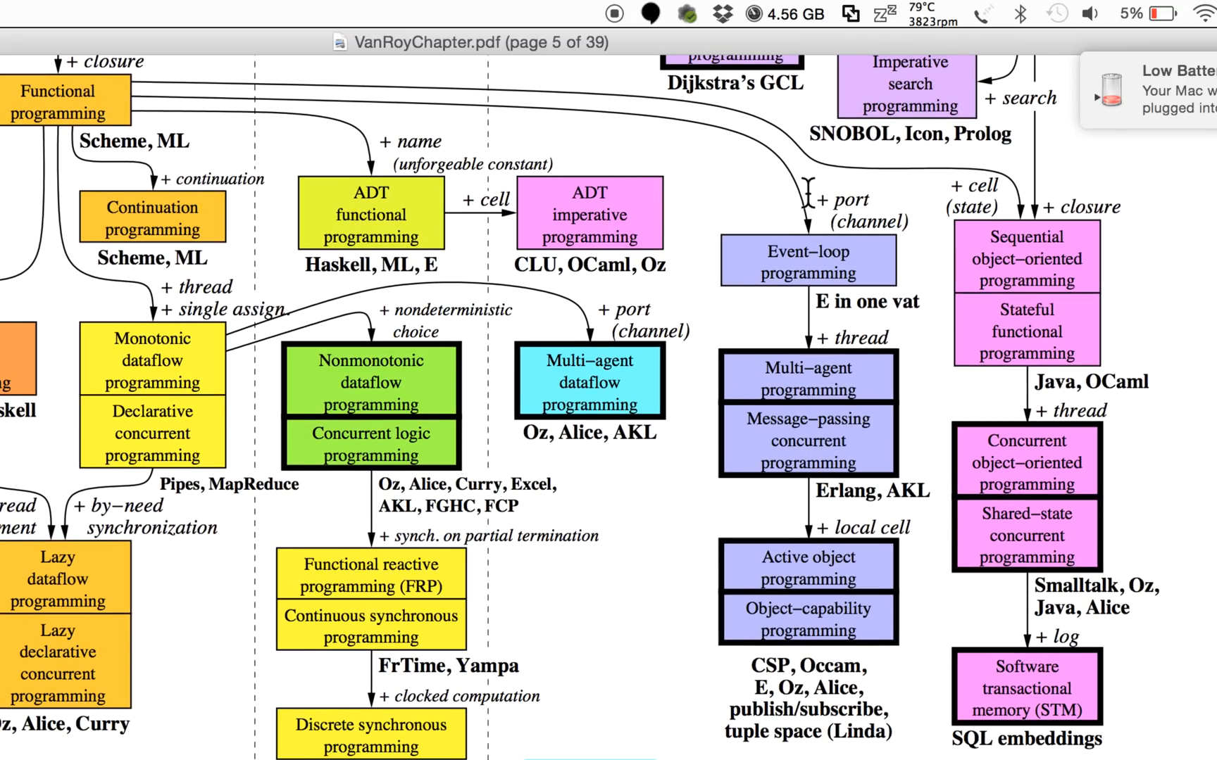
pyautogui.moveTo(846, 219)
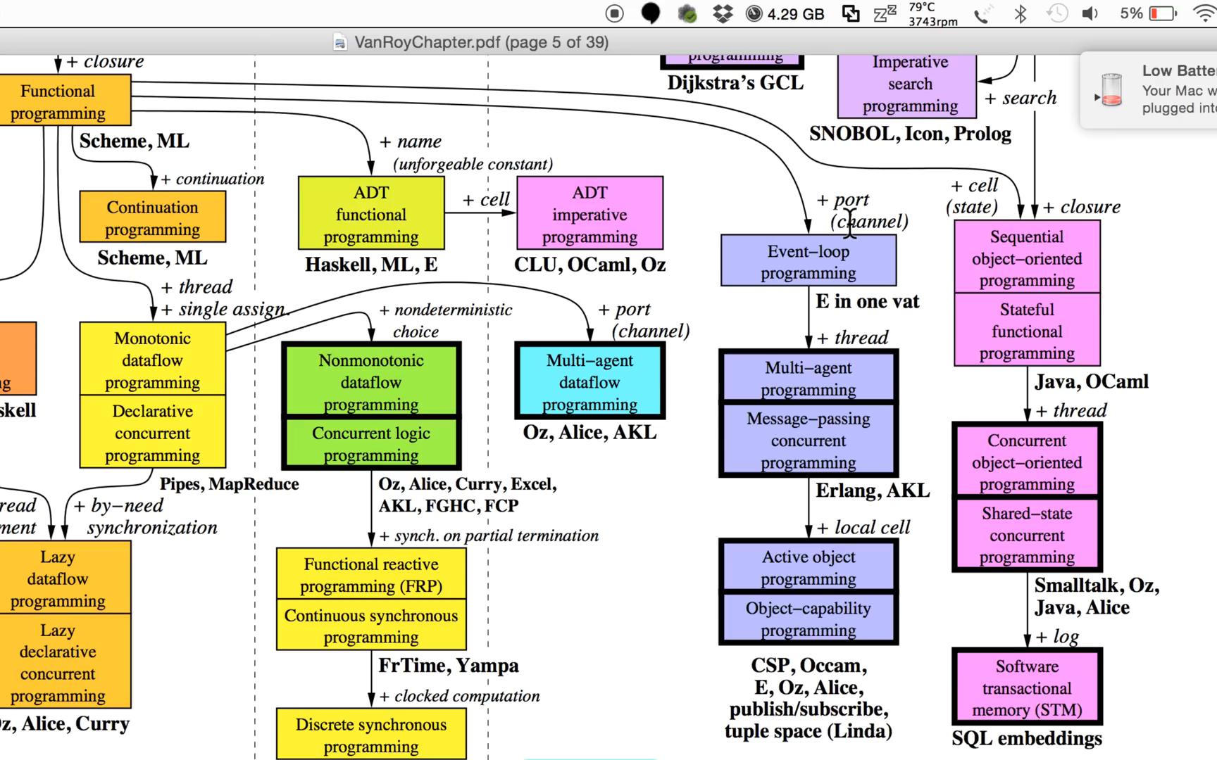
pyautogui.moveTo(808, 274)
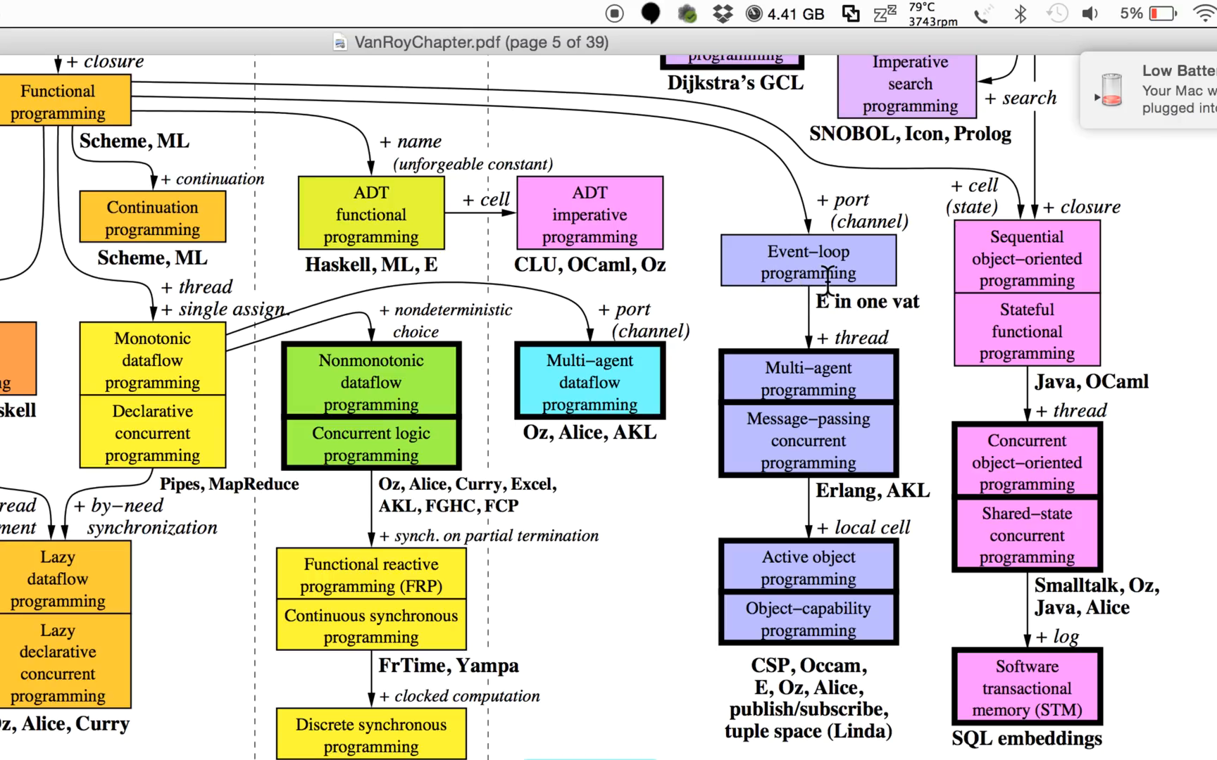
pyautogui.moveTo(792, 423)
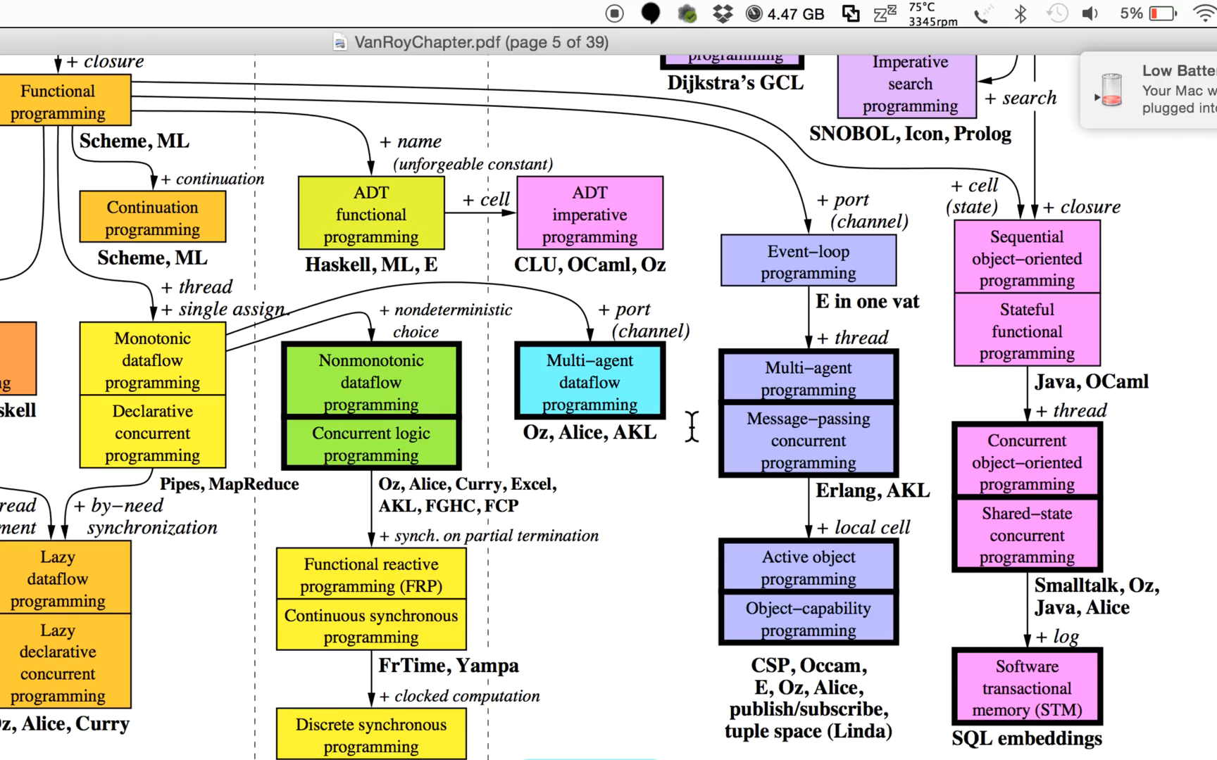
pyautogui.moveTo(648, 561)
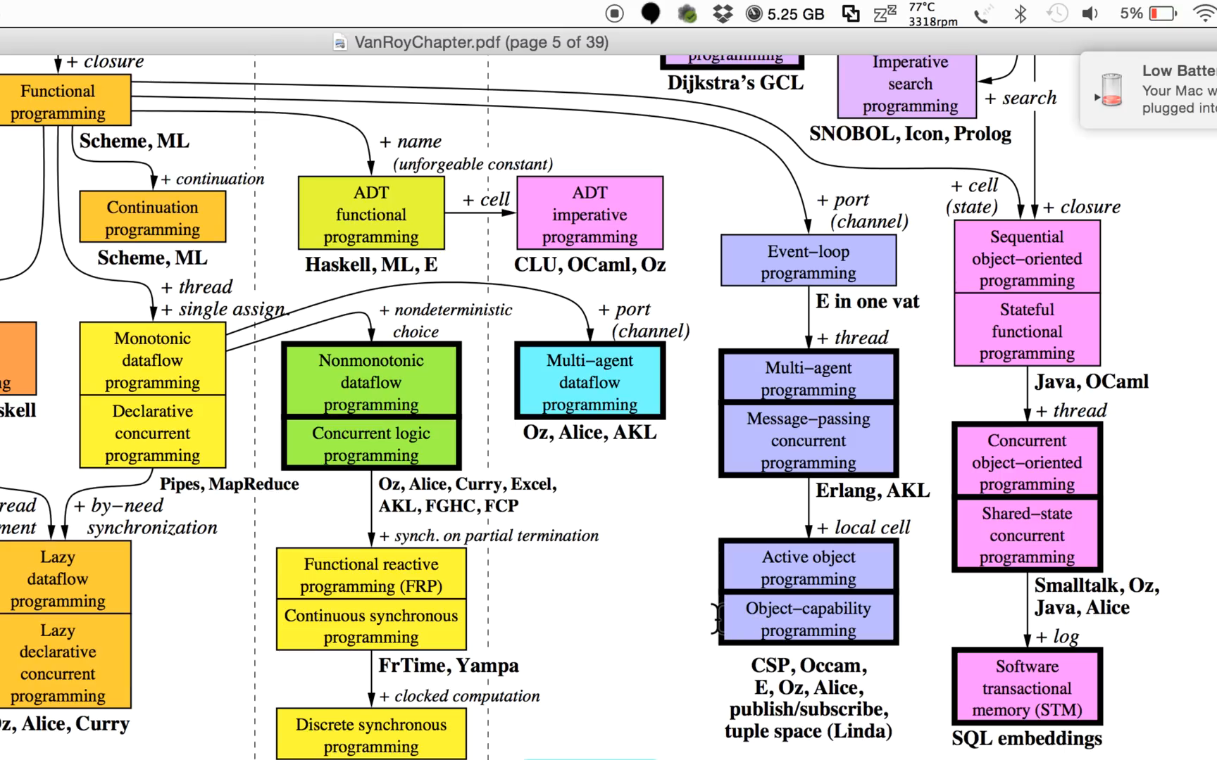
pyautogui.moveTo(702, 609)
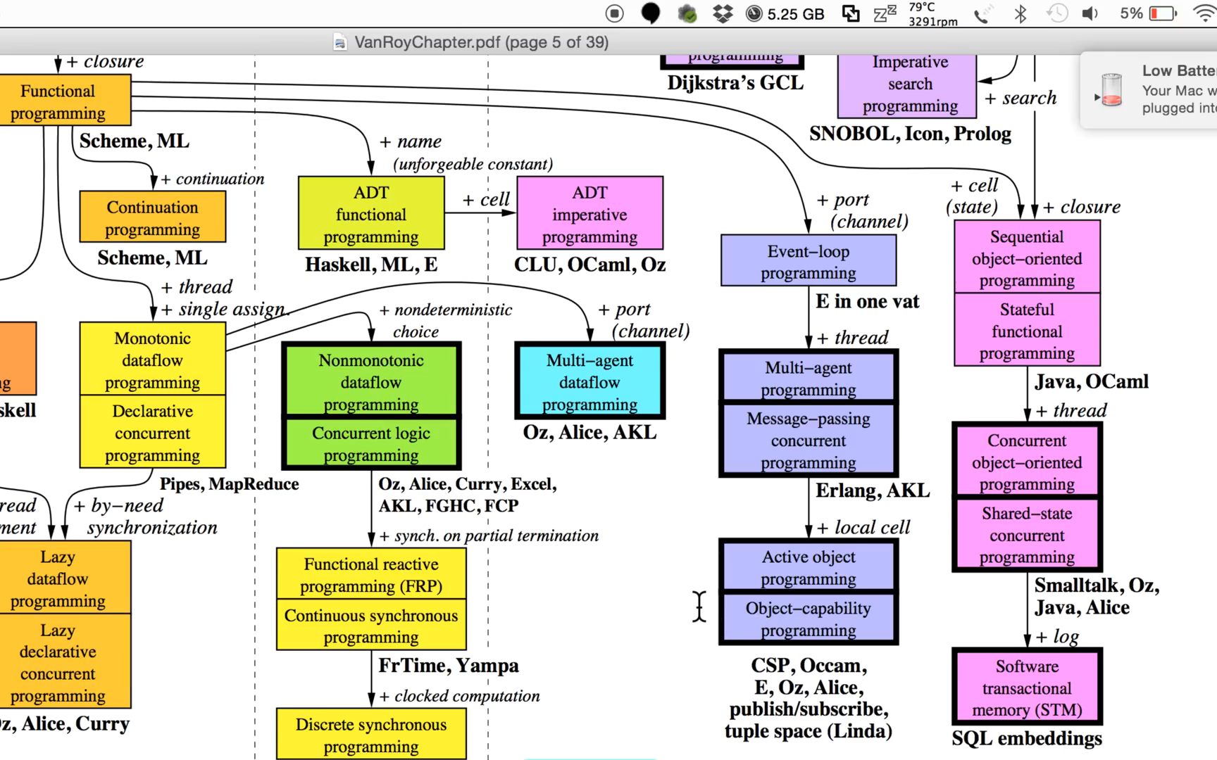
pyautogui.moveTo(683, 642)
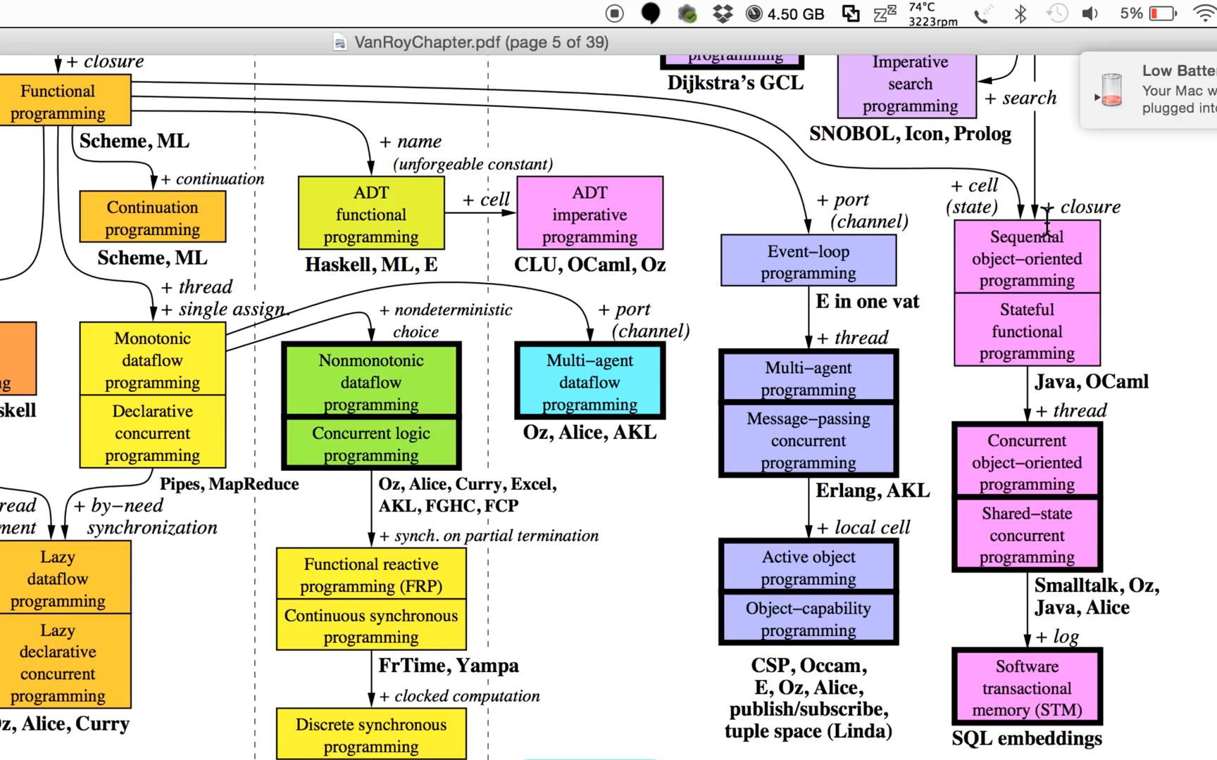
pyautogui.moveTo(1076, 208)
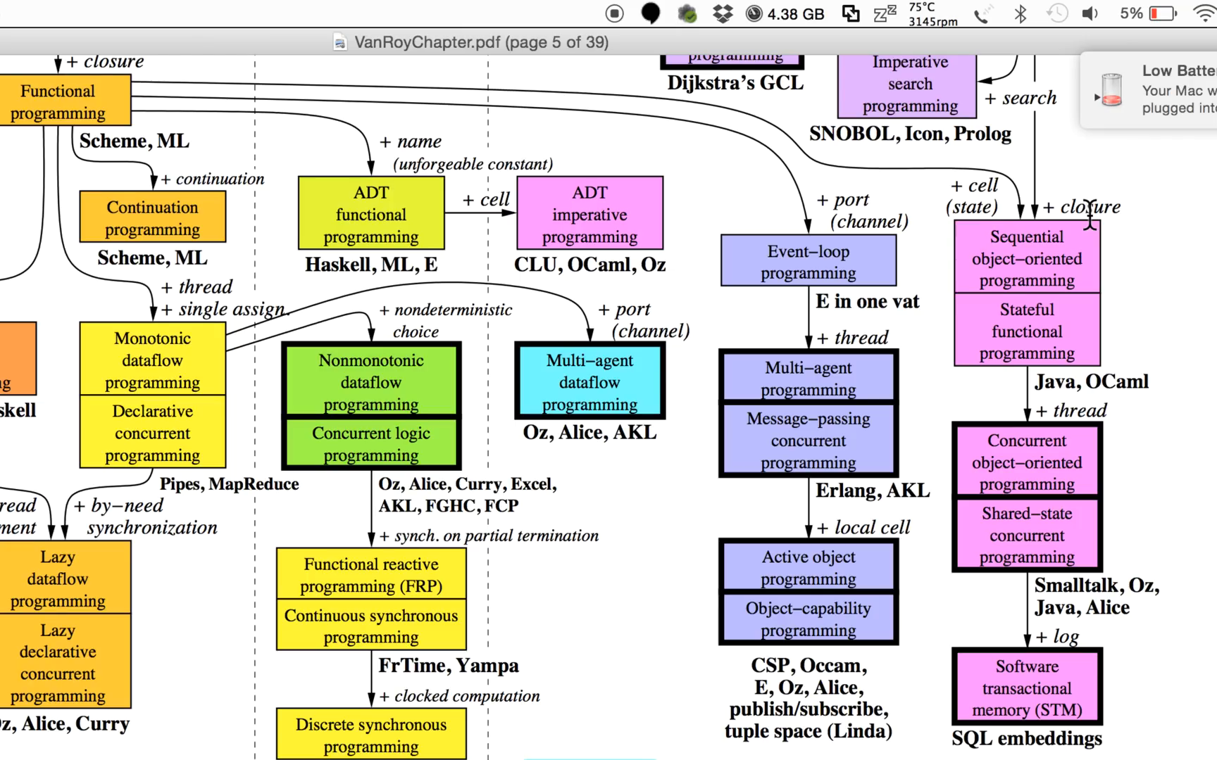
pyautogui.moveTo(1032, 357)
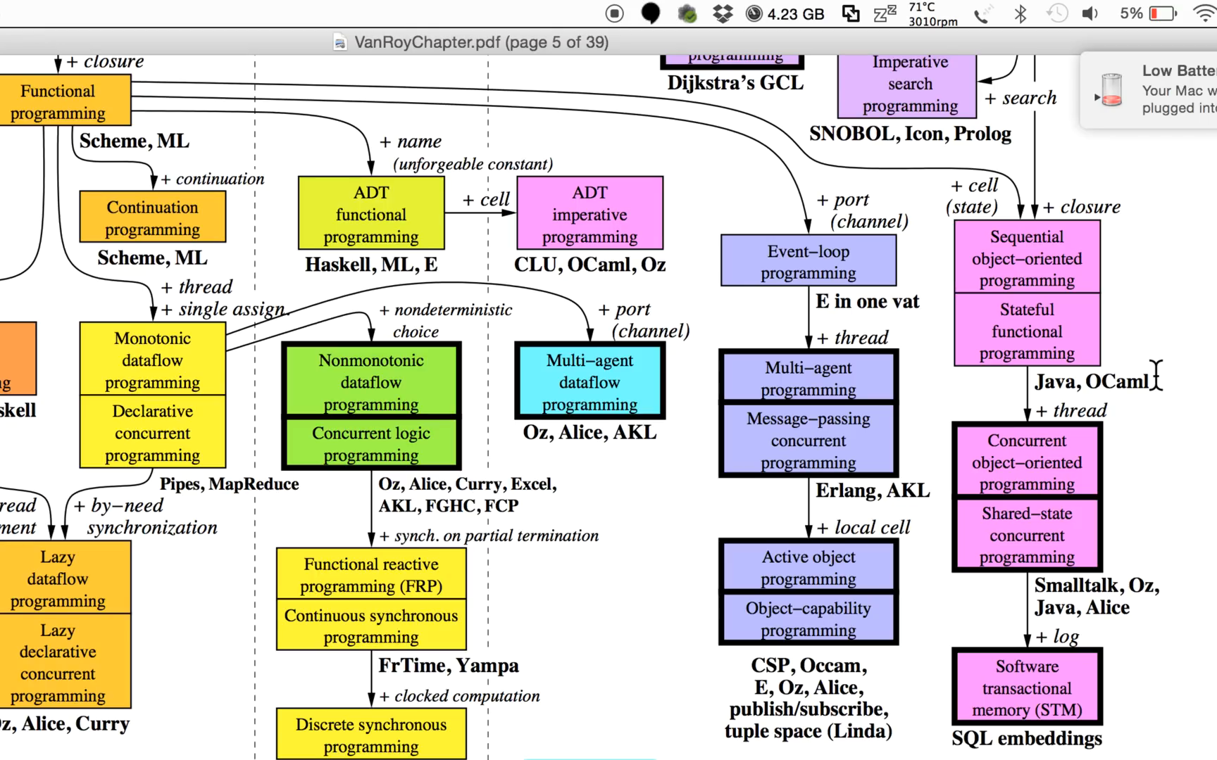
pyautogui.moveTo(1094, 411)
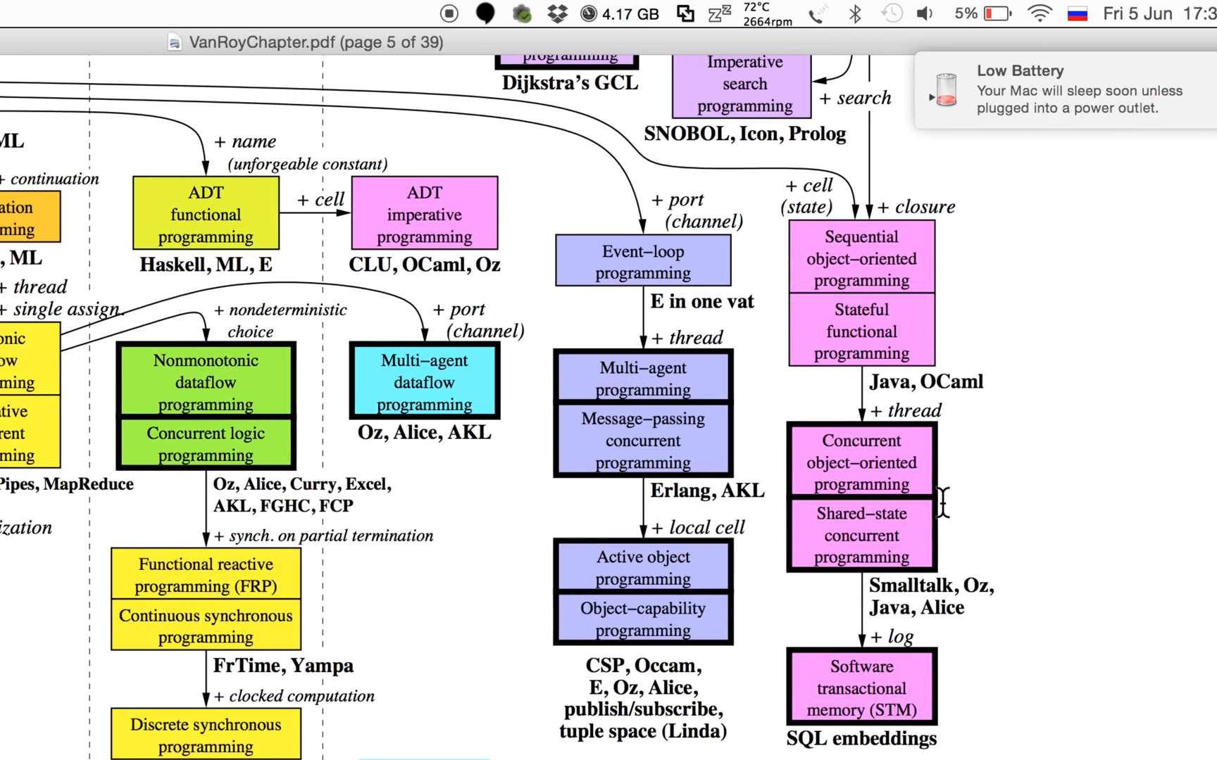
pyautogui.scroll(-3)
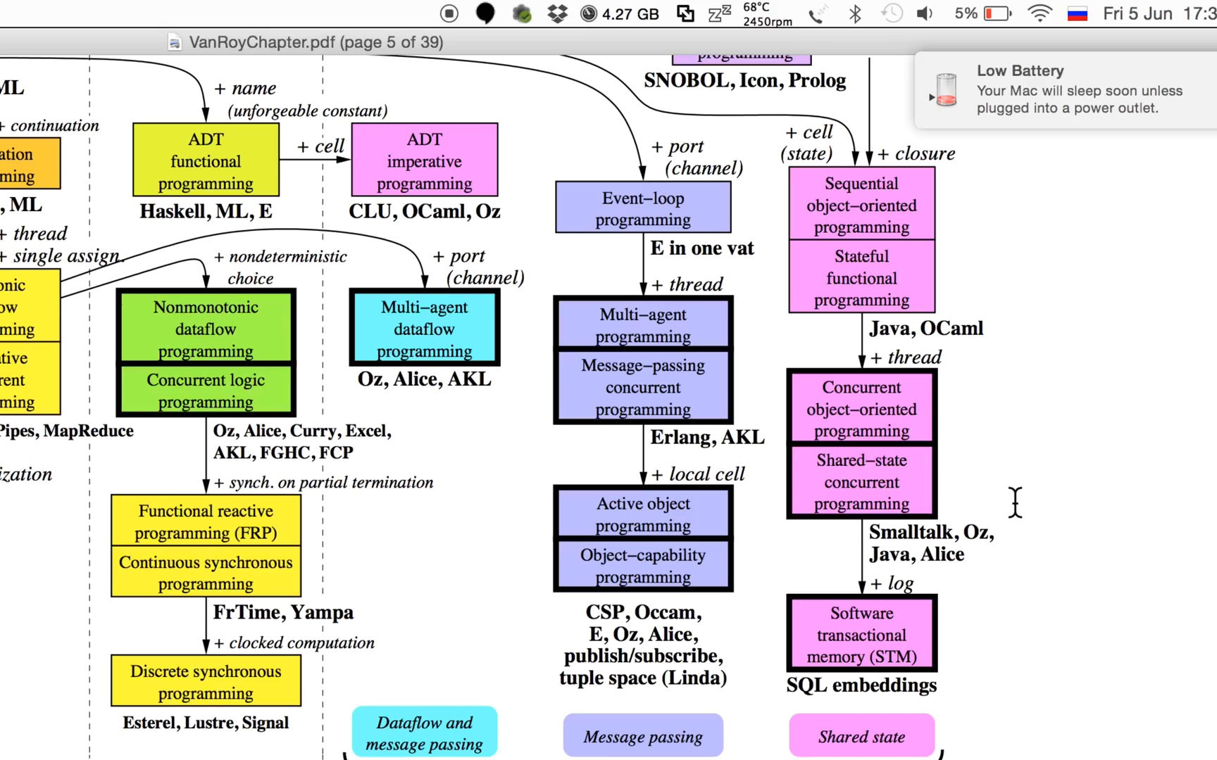
pyautogui.scroll(-3)
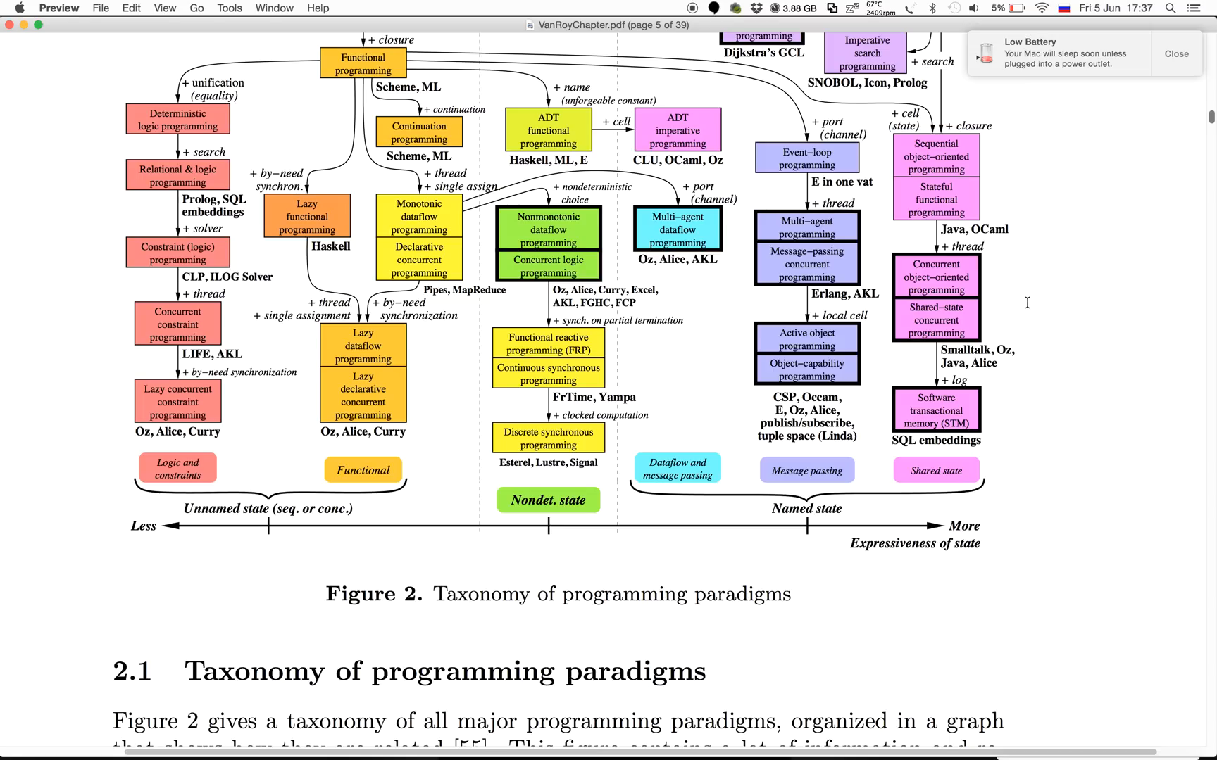
pyautogui.moveTo(1117, 219)
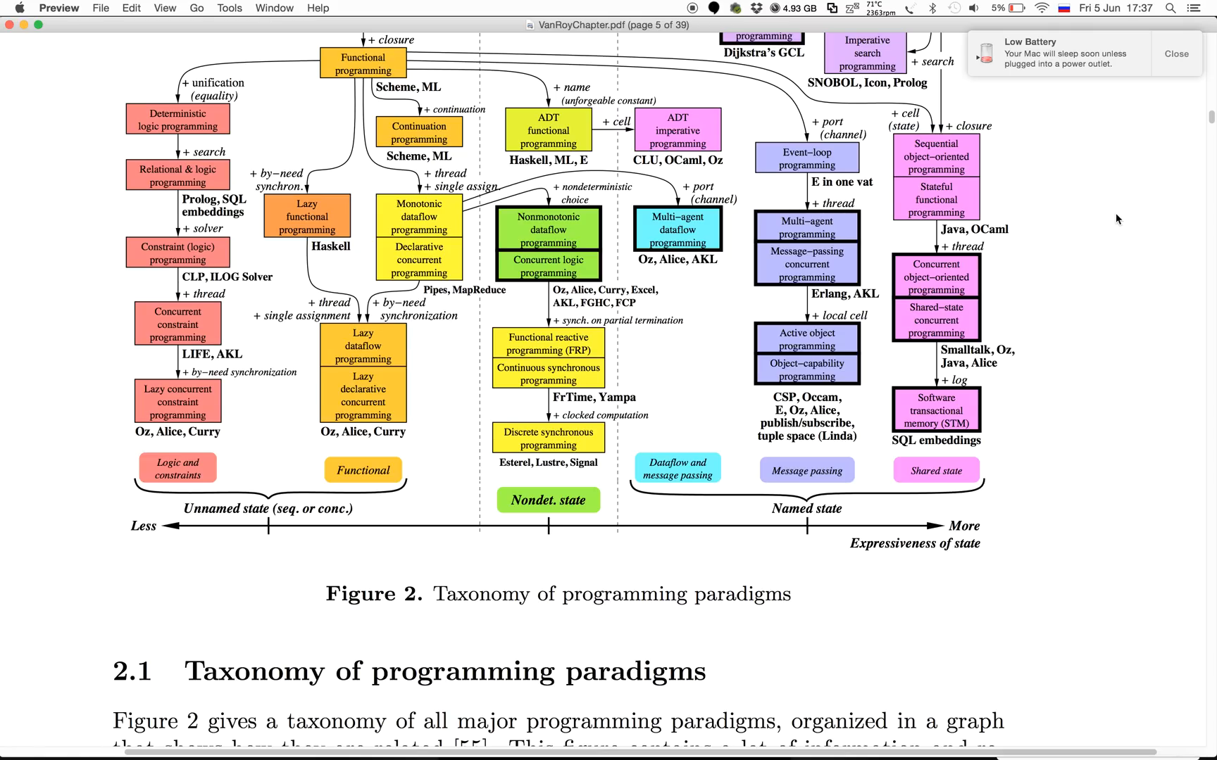
pyautogui.moveTo(1106, 220)
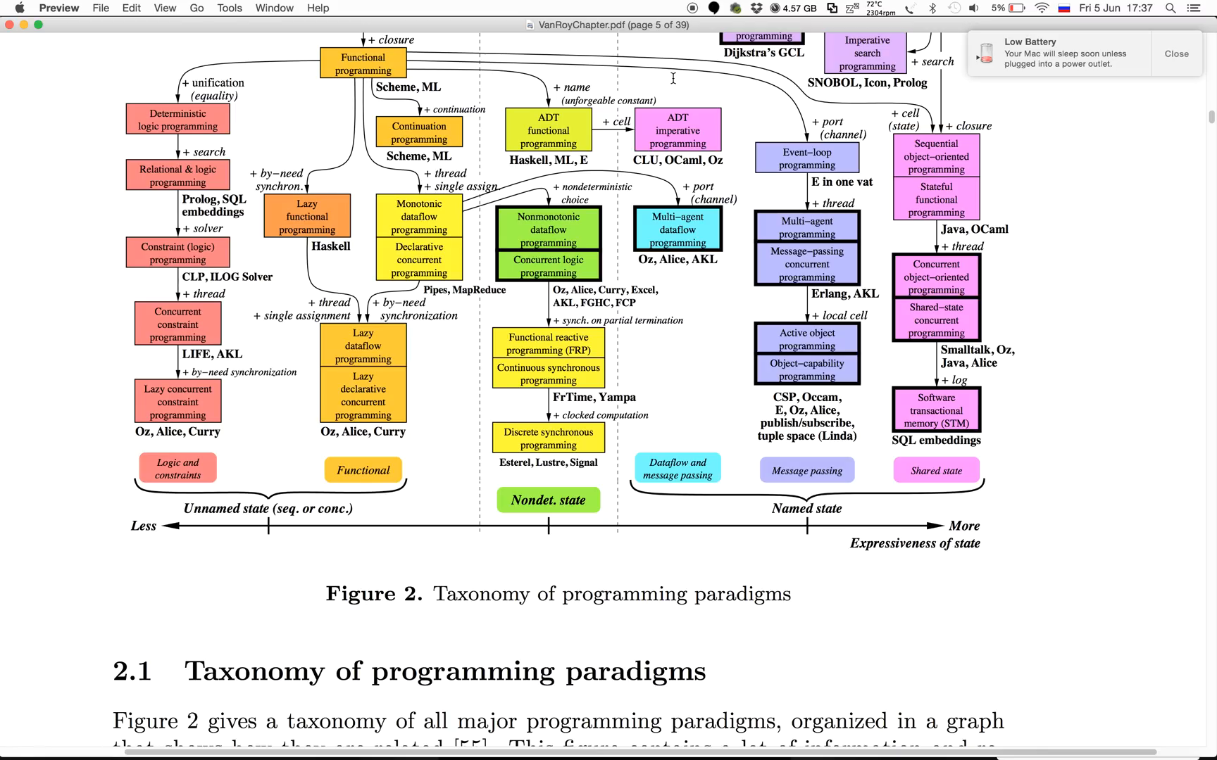
pyautogui.moveTo(693, 11)
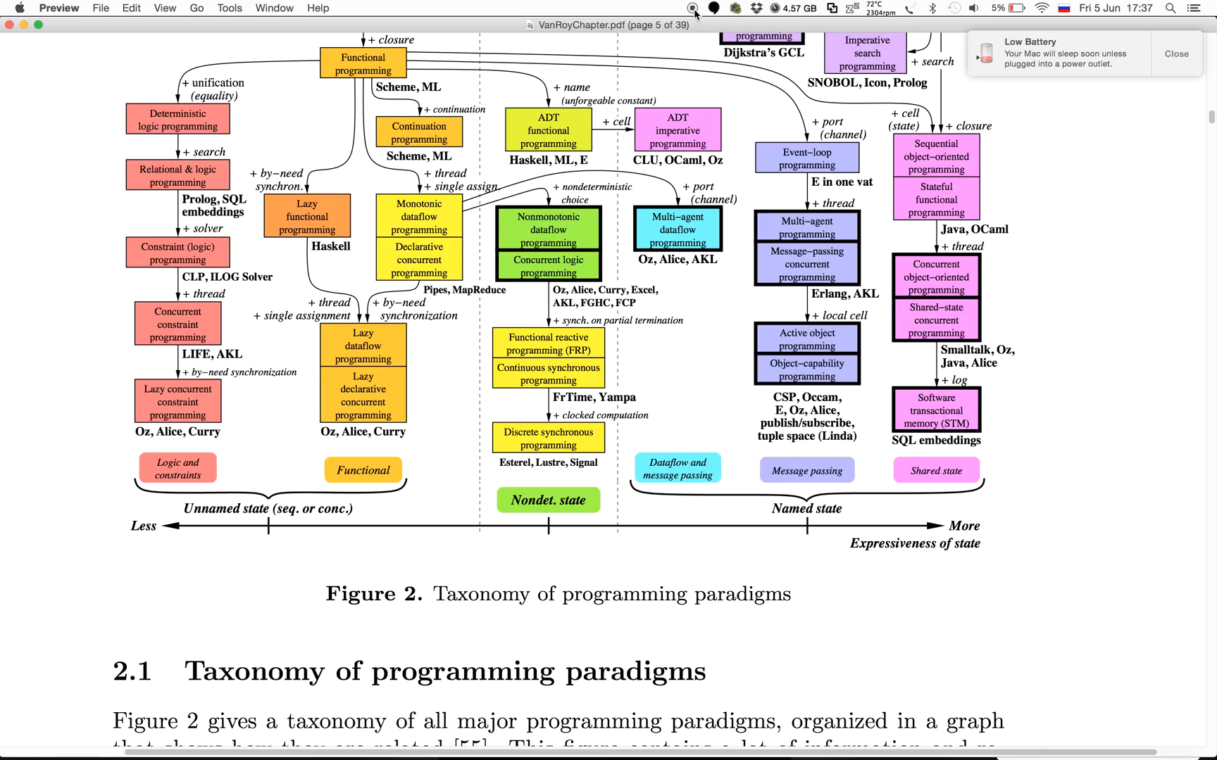